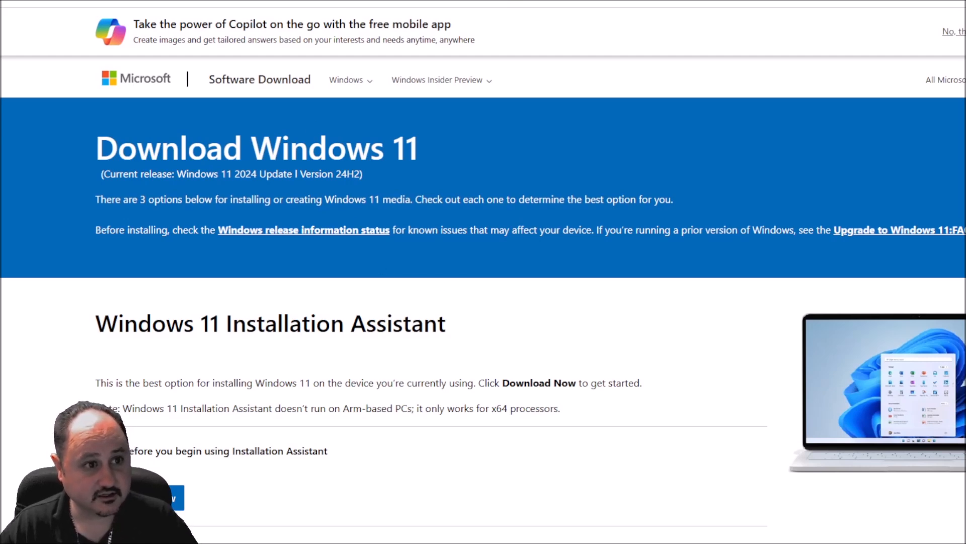
# - Choose Windows 11 (multi-edition ISO for x64 devices) from the Select Download list
pyautogui.scroll(-3)
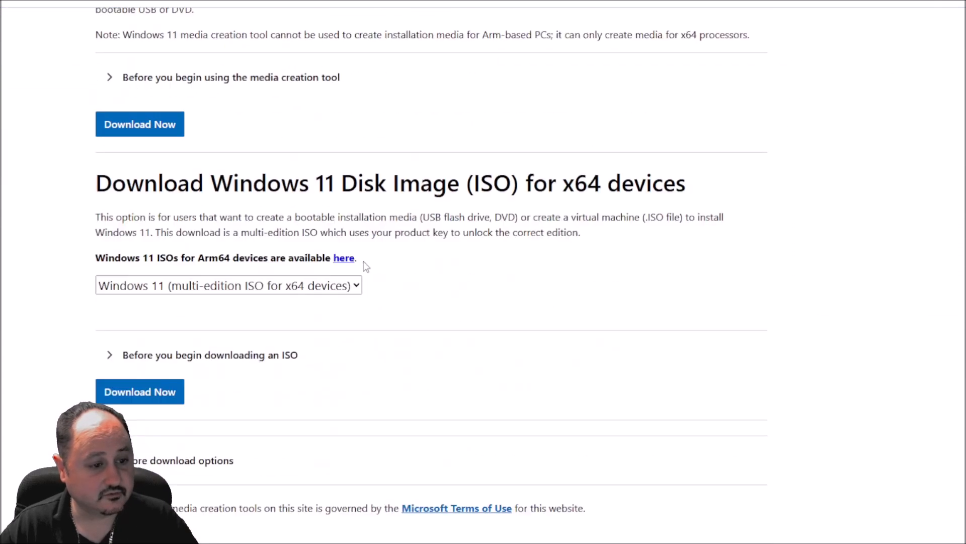
pyautogui.scroll(-3)
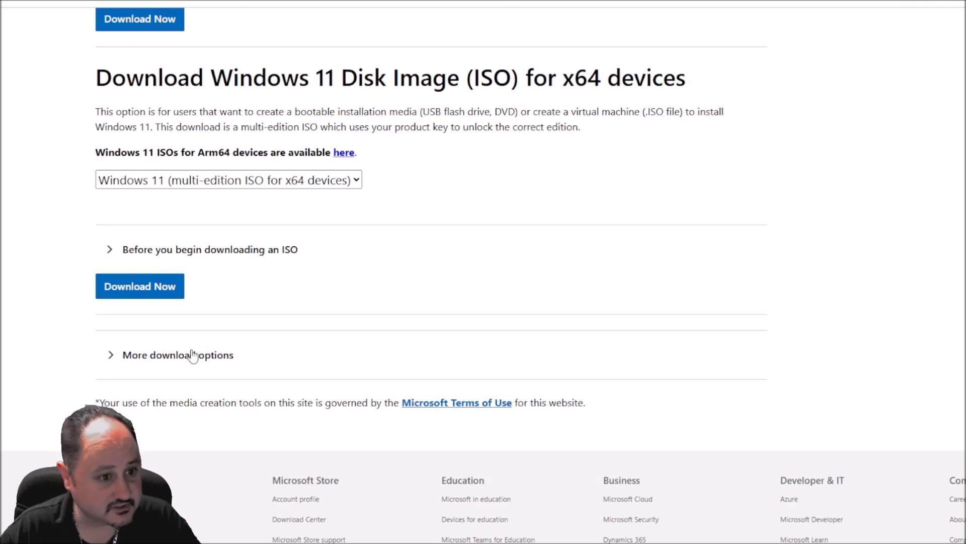
pyautogui.moveTo(134, 180)
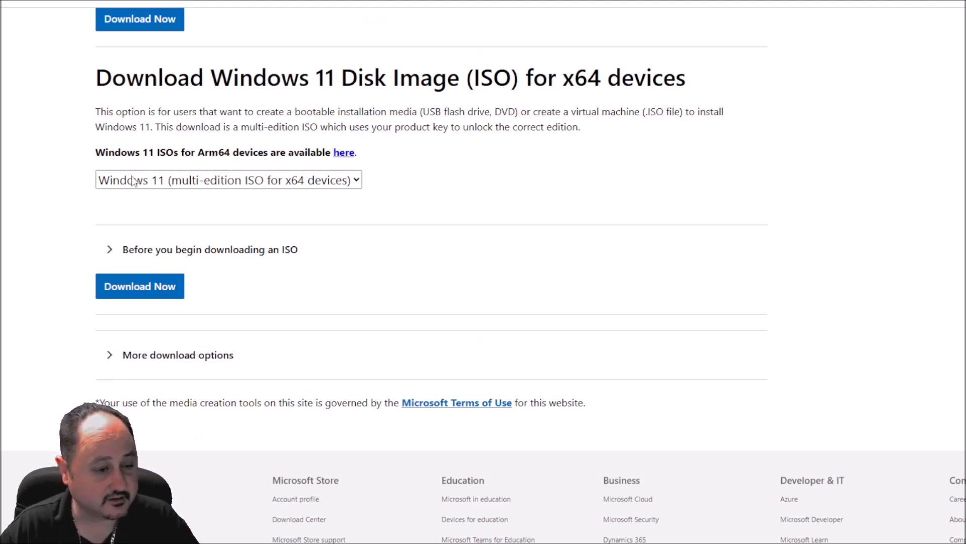
pyautogui.moveTo(231, 155)
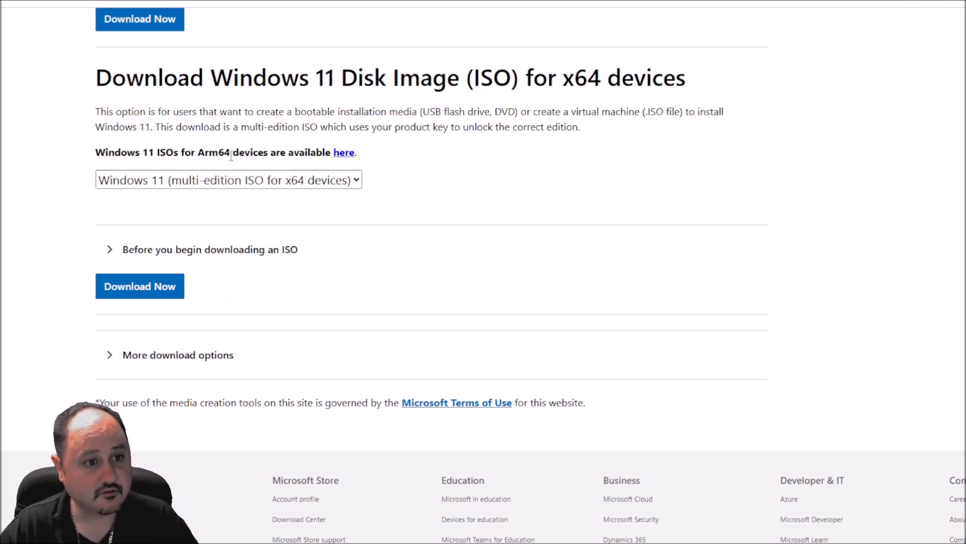
pyautogui.click(229, 179)
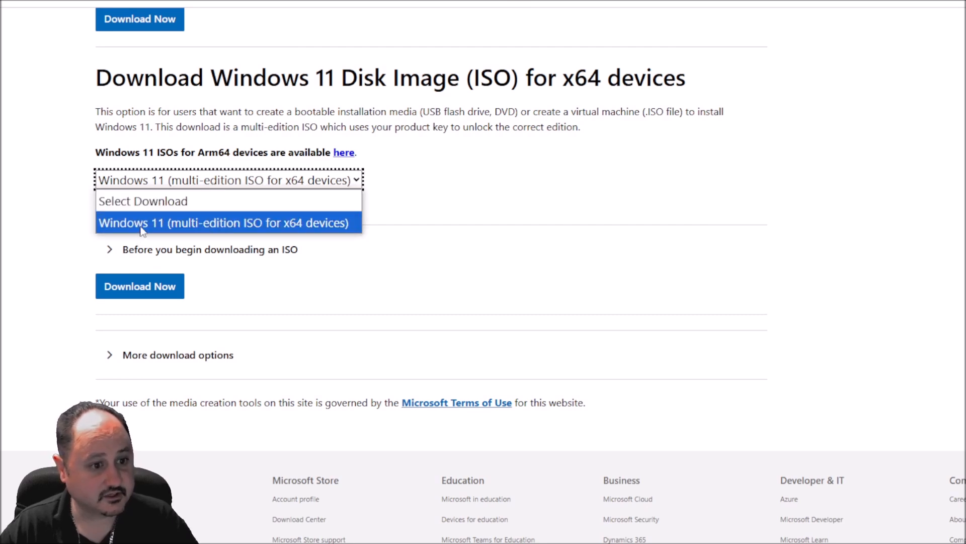
pyautogui.click(225, 223)
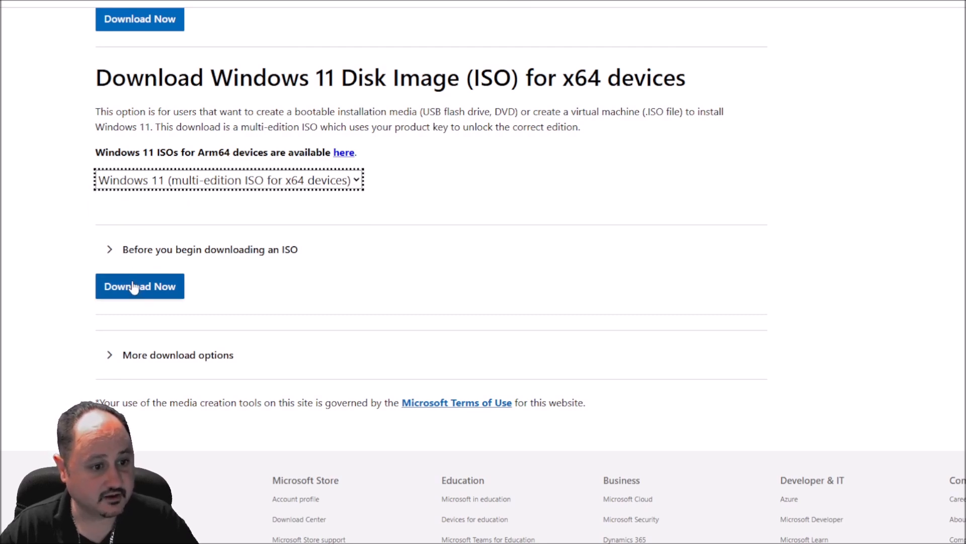
pyautogui.moveTo(73, 346)
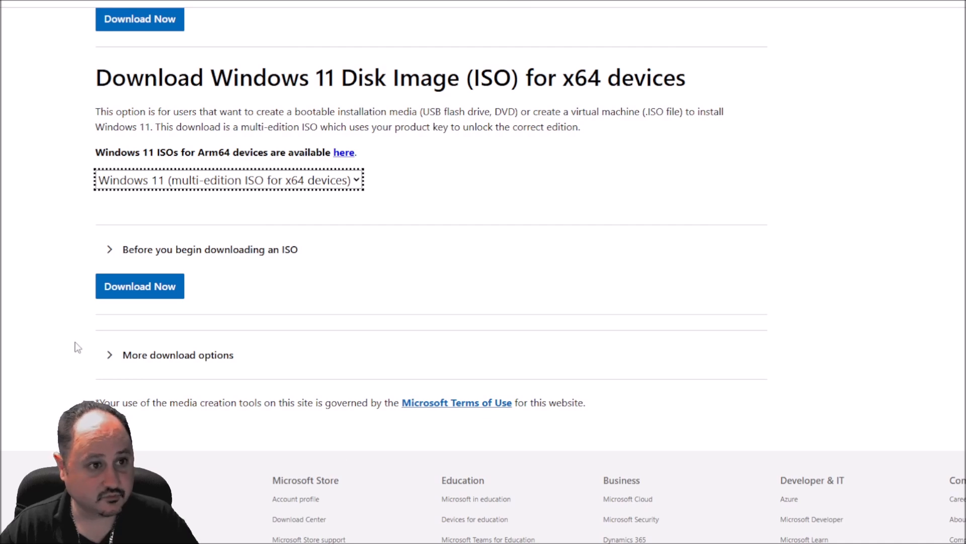
pyautogui.moveTo(683, 296)
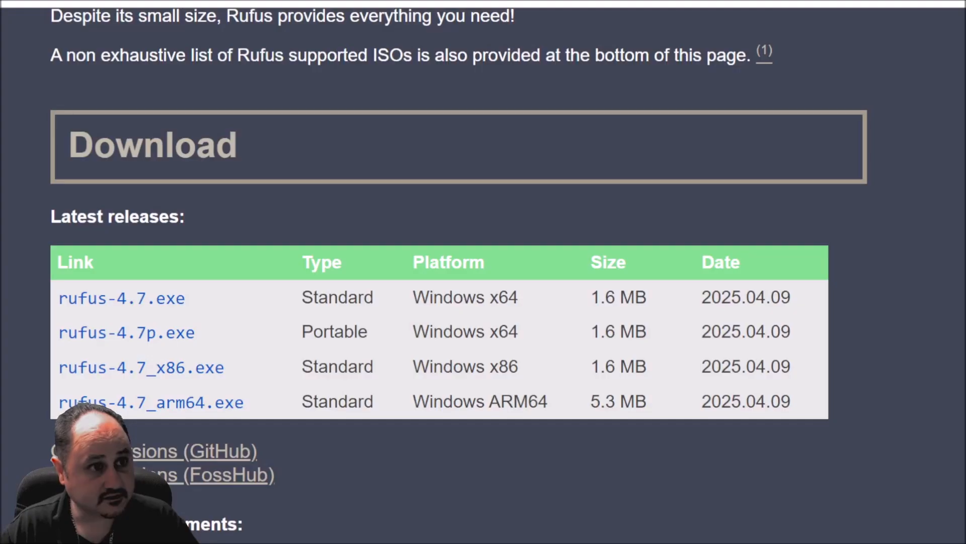
pyautogui.scroll(3)
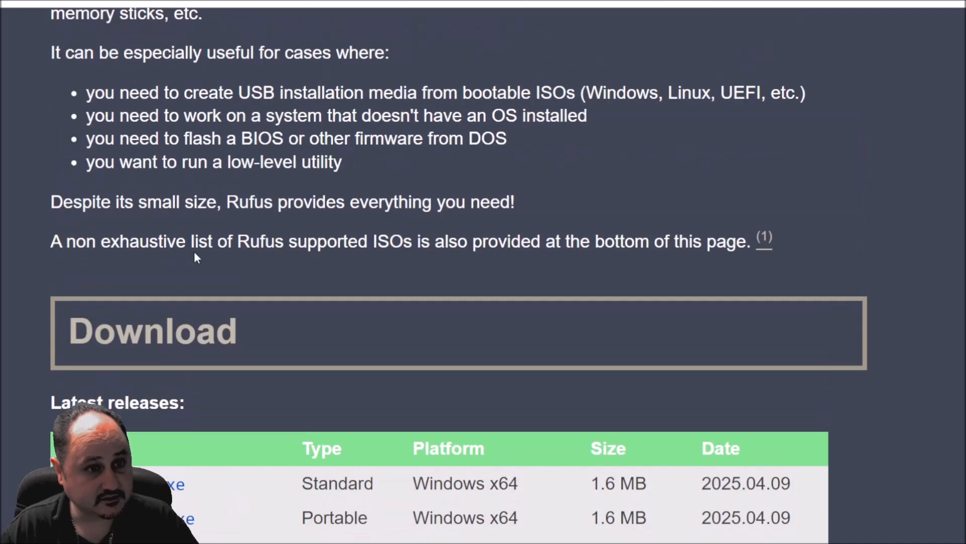
pyautogui.scroll(-3)
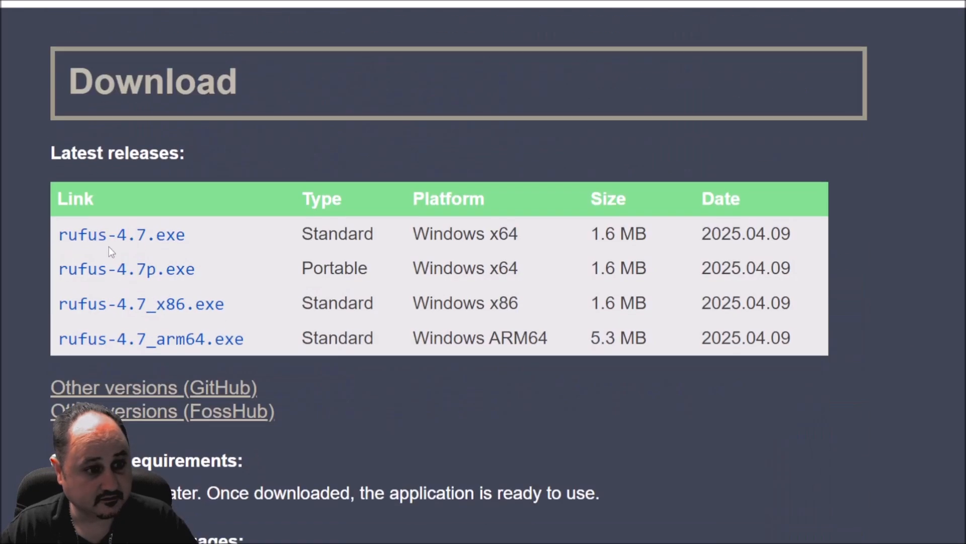
pyautogui.moveTo(191, 263)
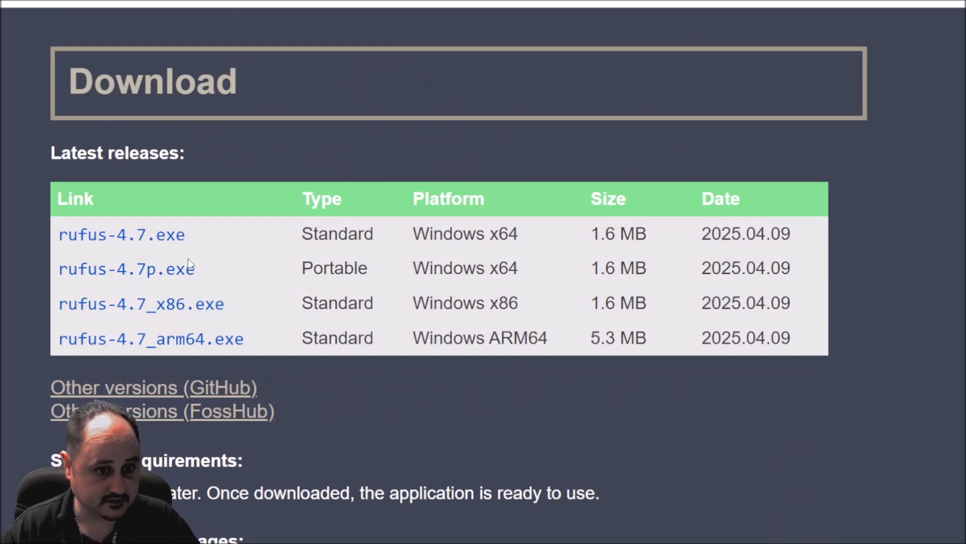
pyautogui.moveTo(484, 226)
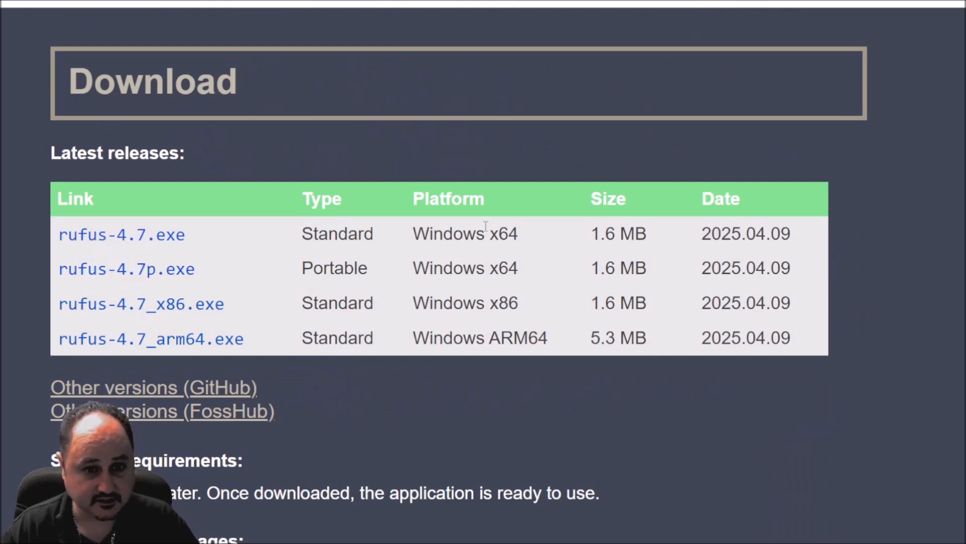
pyautogui.moveTo(825, 385)
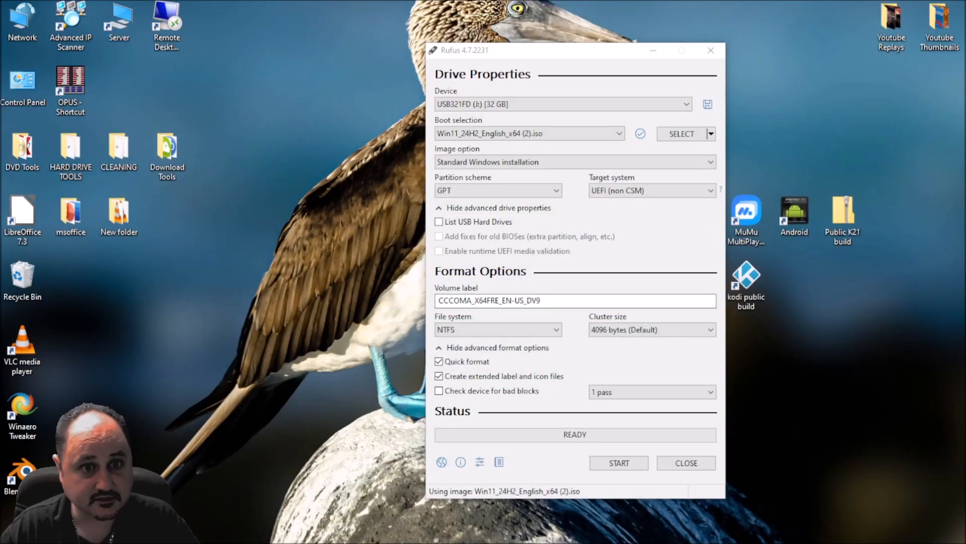
pyautogui.moveTo(484, 122)
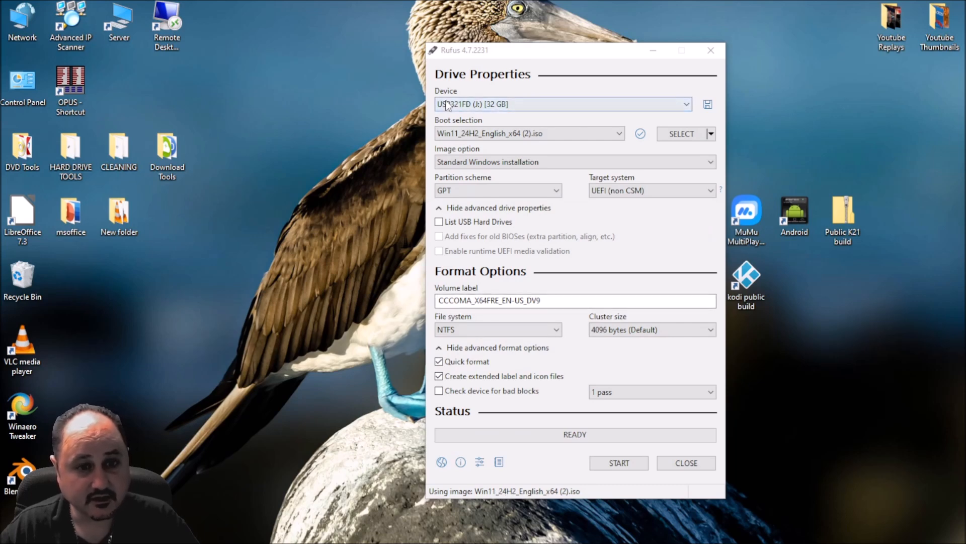
pyautogui.moveTo(471, 119)
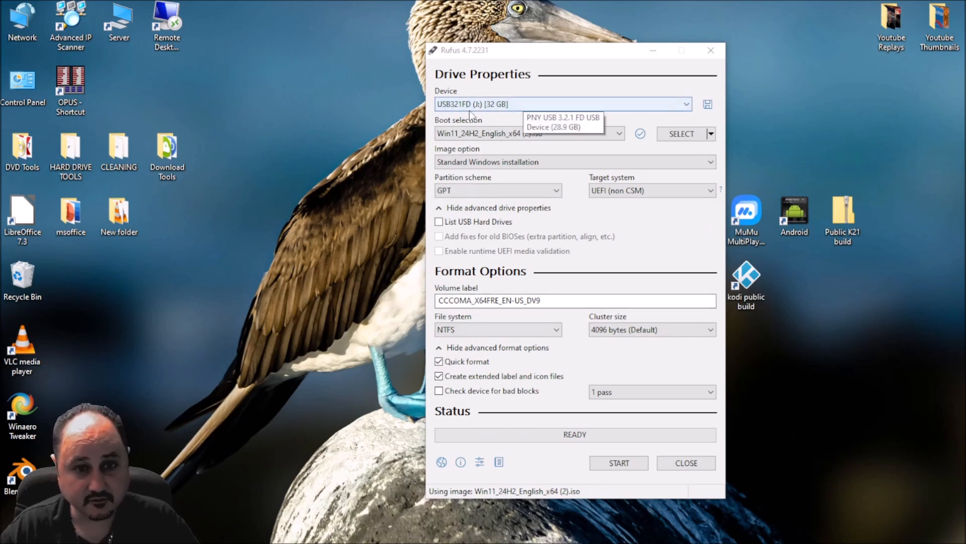
pyautogui.moveTo(689, 106)
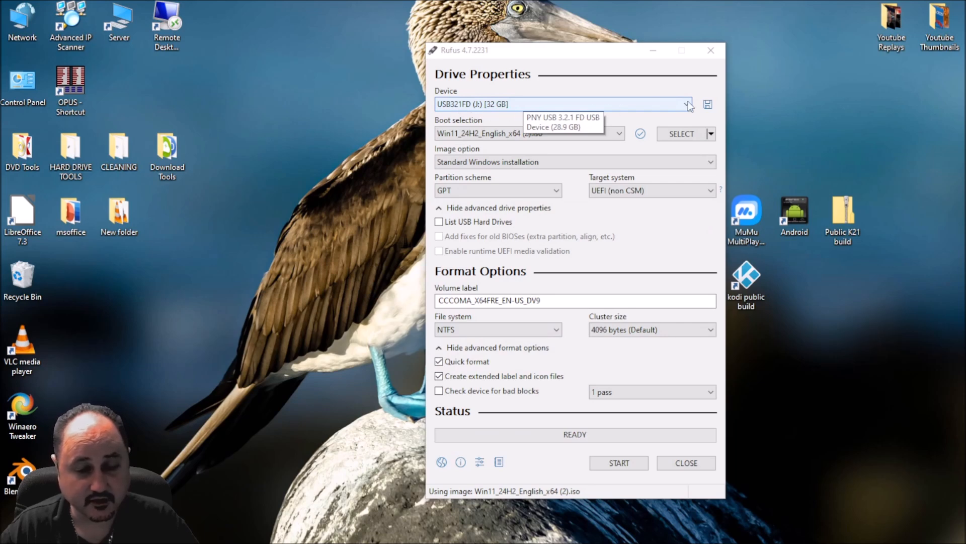
# - Browse for the Win11_24H2_English_x64 (2).iso image to load into Rufus
pyautogui.click(682, 134)
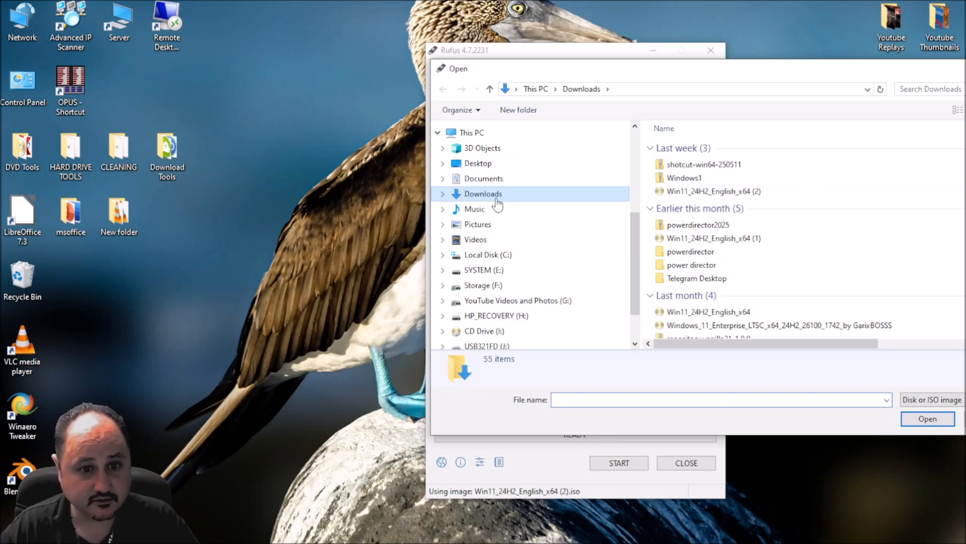
pyautogui.moveTo(478, 198)
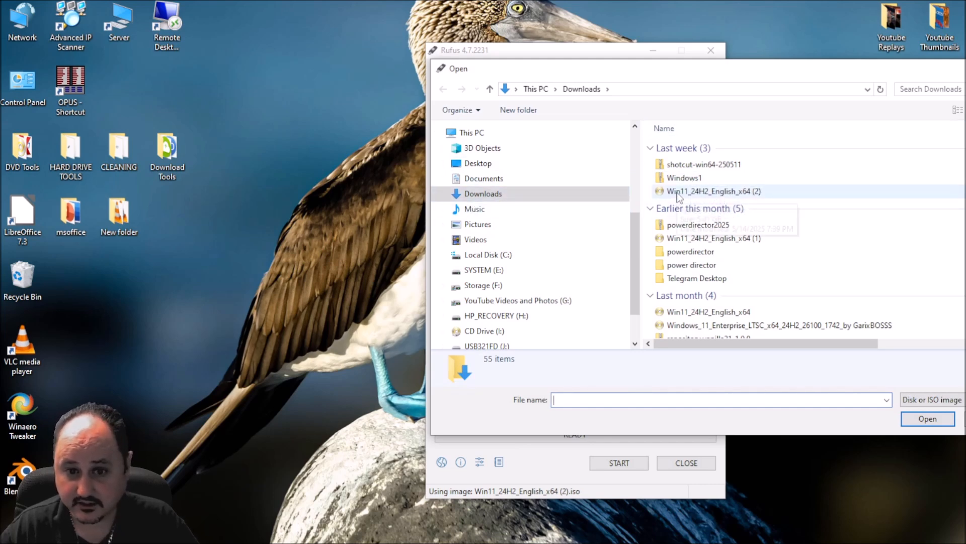
pyautogui.moveTo(714, 191)
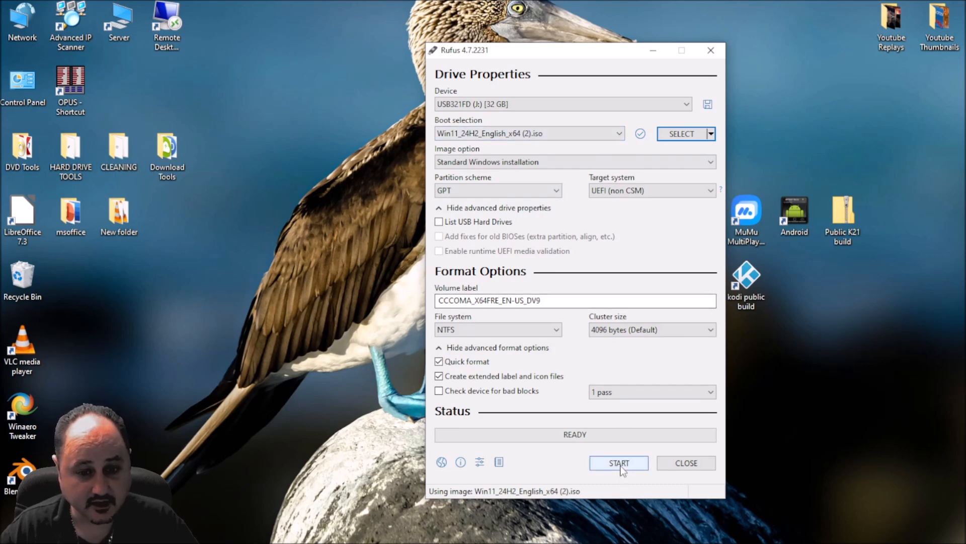
# - Start the drive creation, keep all User Experience options ticked and set local username 'owner'
pyautogui.click(618, 463)
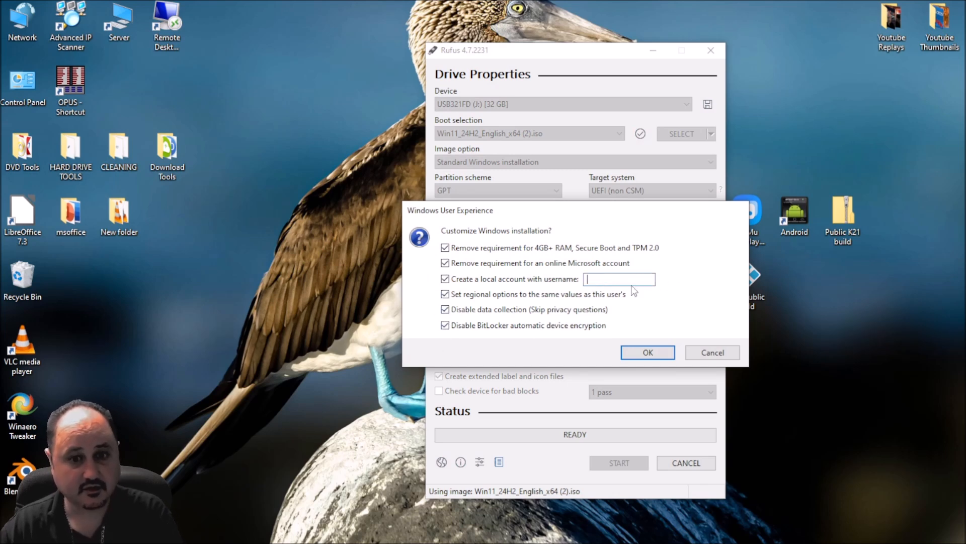
pyautogui.moveTo(657, 293)
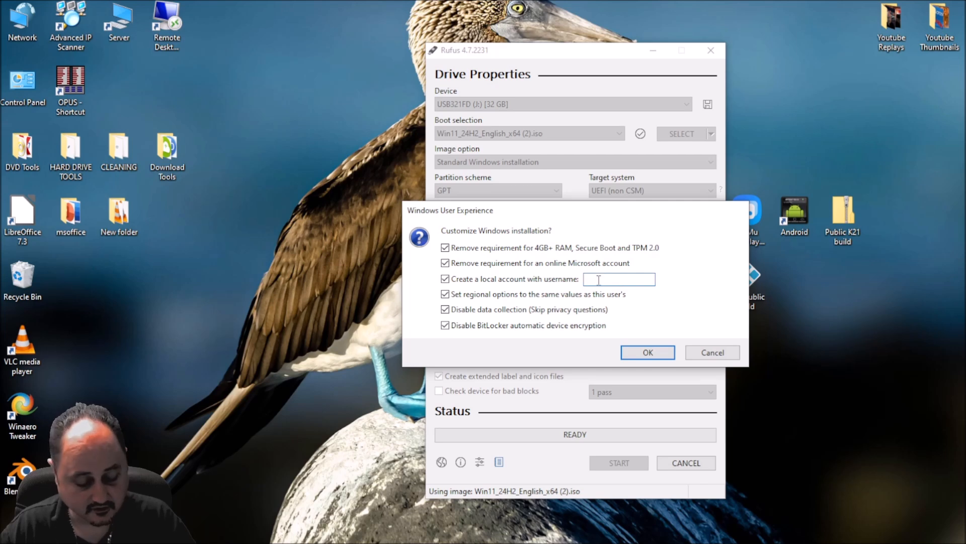
pyautogui.write('ow')
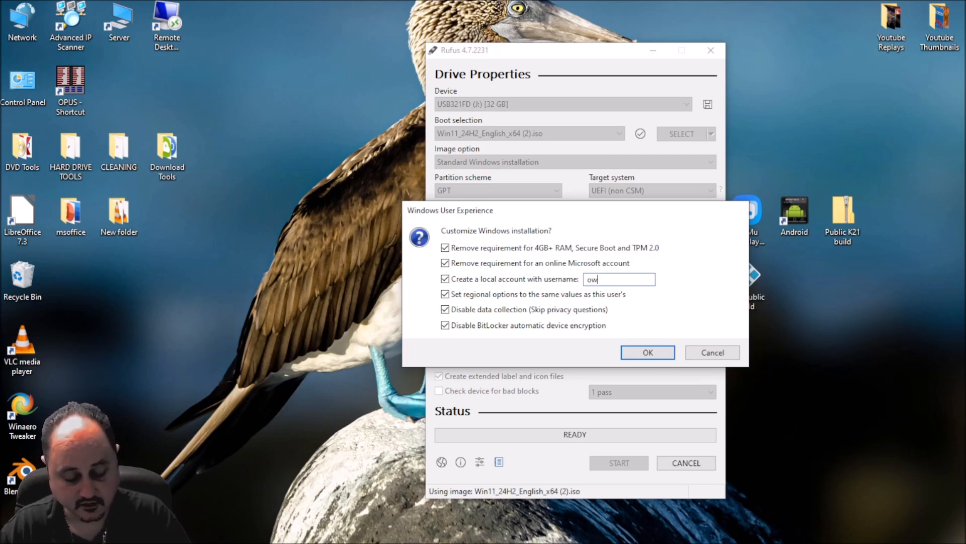
pyautogui.write('ner')
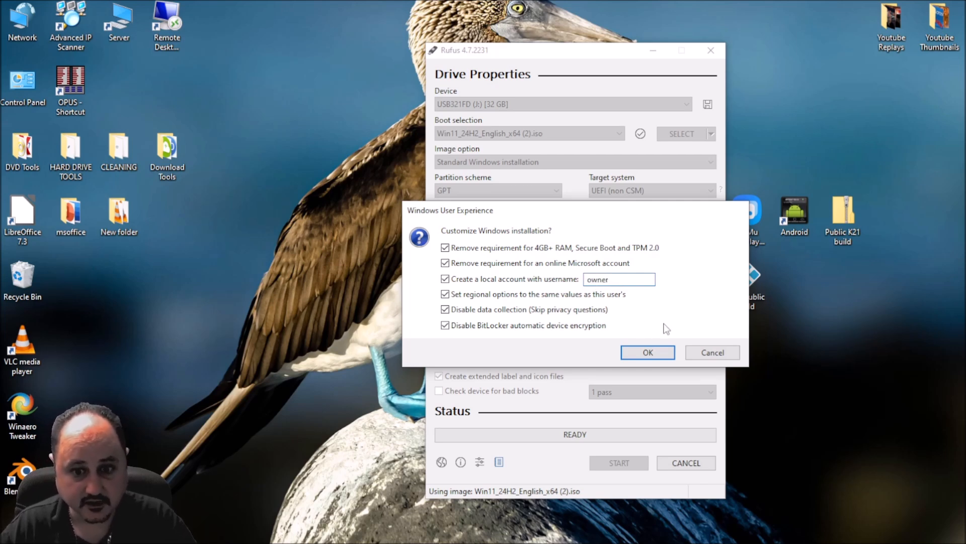
pyautogui.moveTo(520, 251)
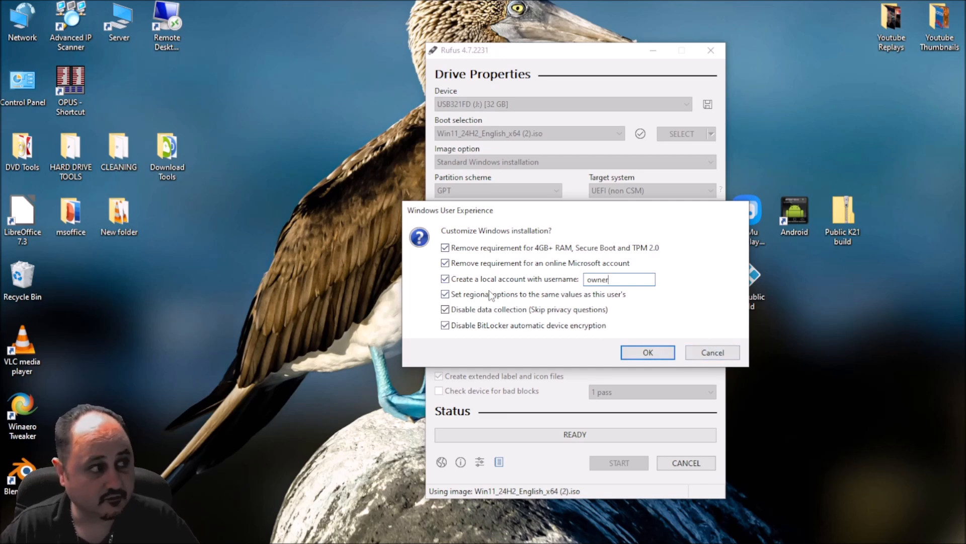
pyautogui.moveTo(592, 339)
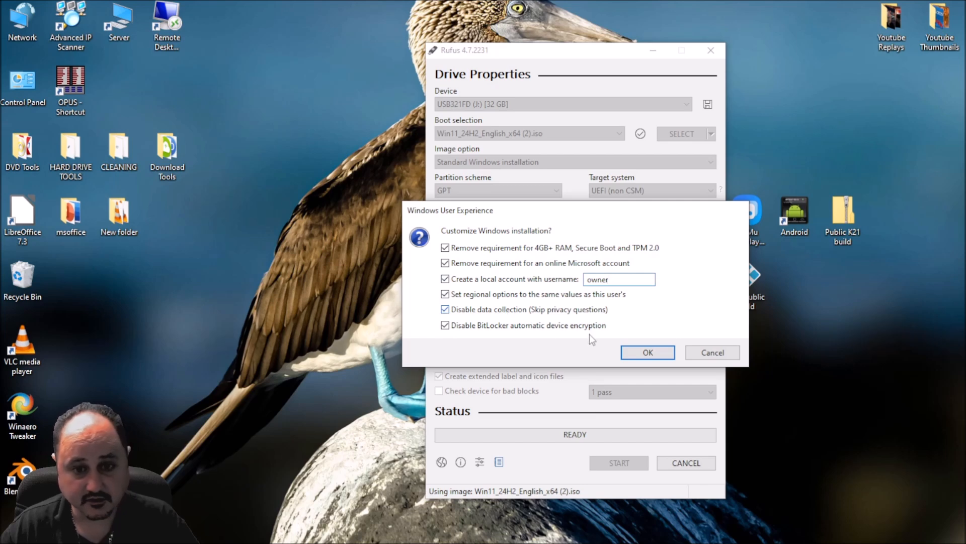
pyautogui.moveTo(699, 325)
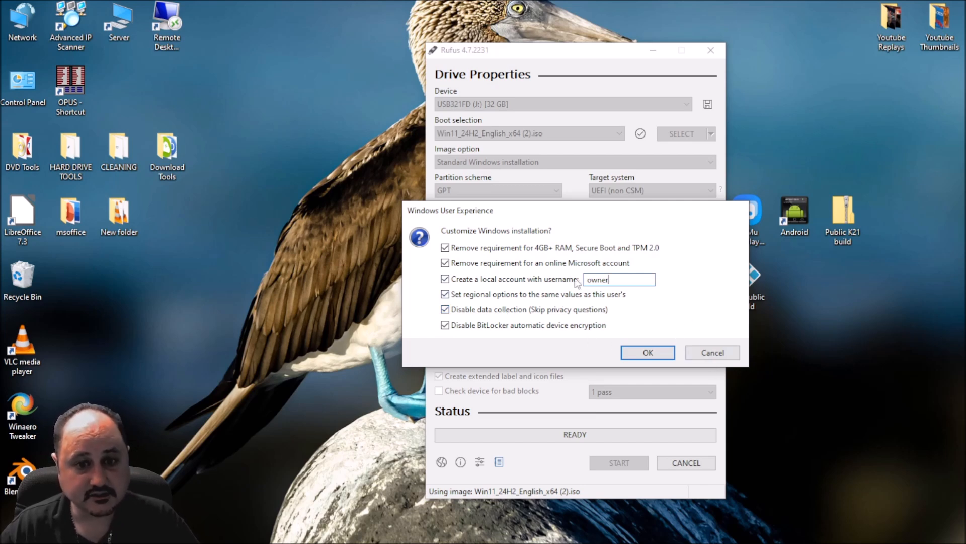
pyautogui.moveTo(611, 328)
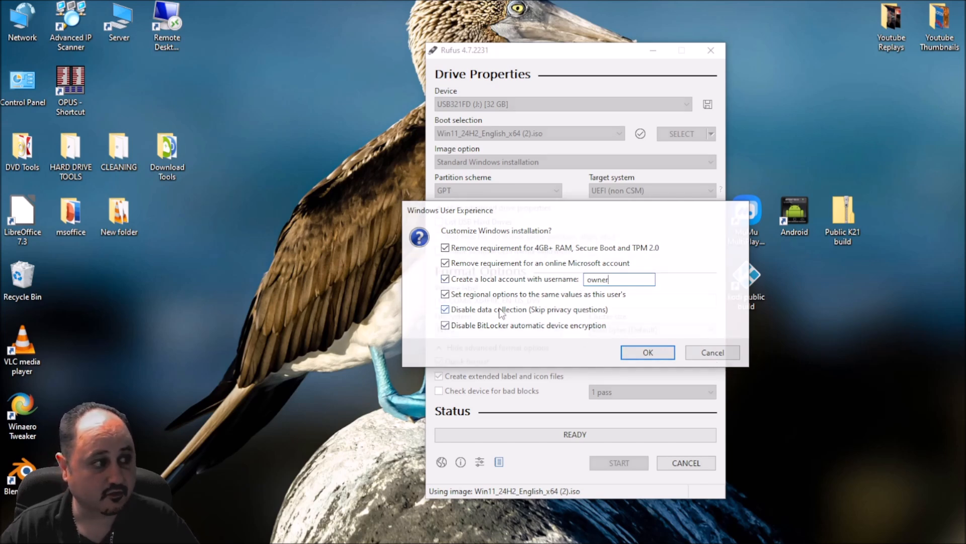
pyautogui.click(647, 353)
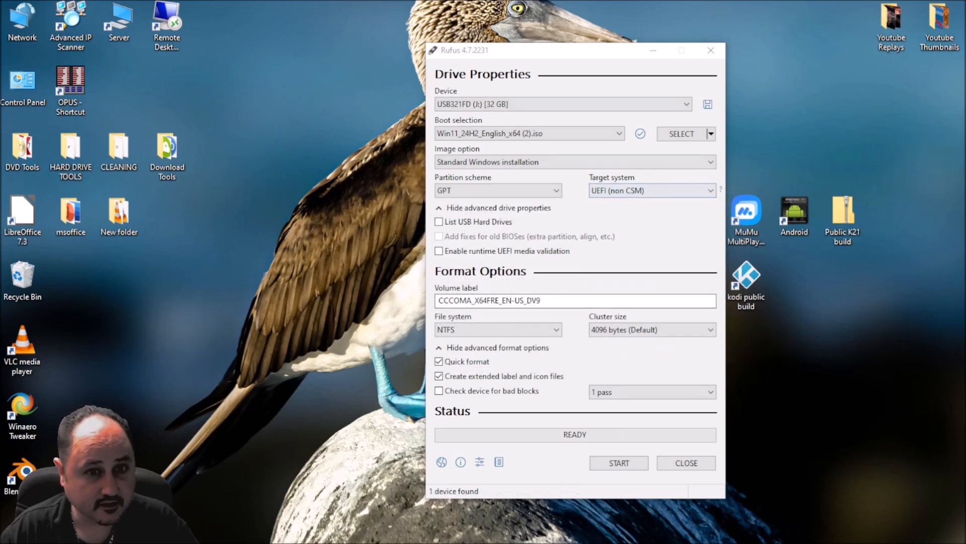
pyautogui.moveTo(514, 440)
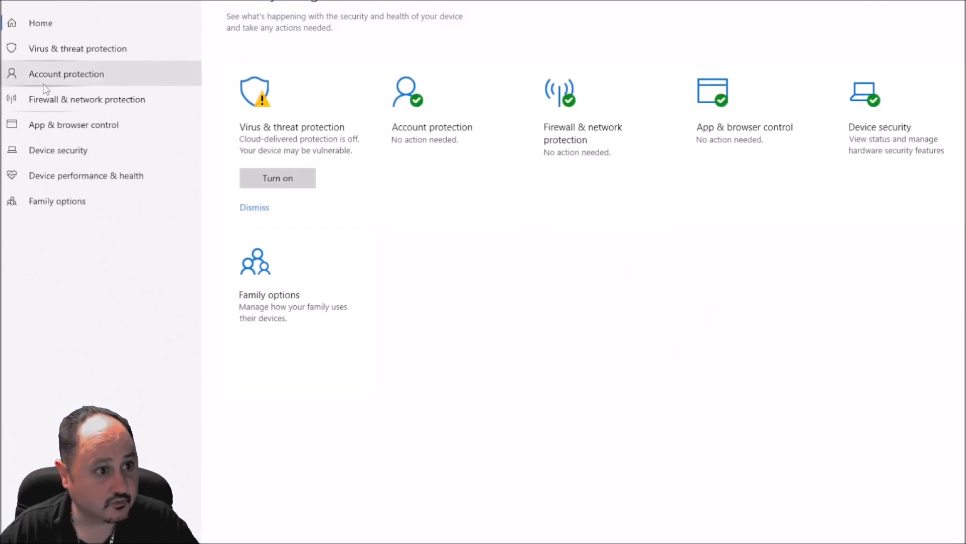
# - Switch Real-time protection off under Virus & threat protection settings
pyautogui.click(77, 48)
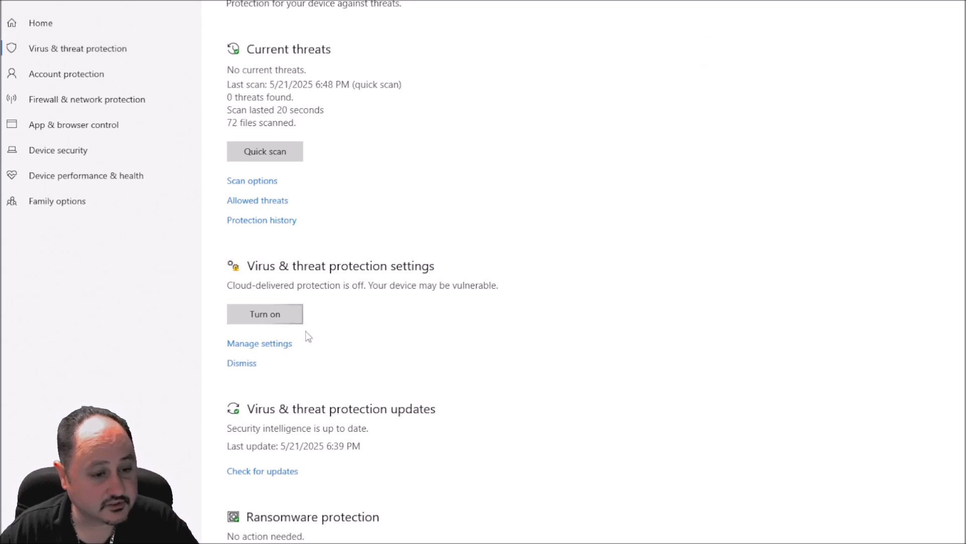
pyautogui.click(259, 343)
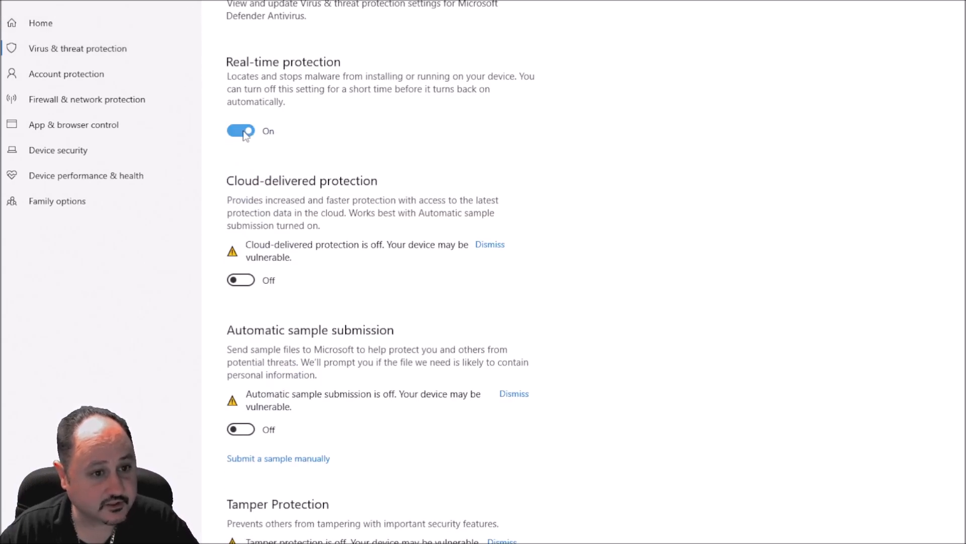
pyautogui.click(241, 131)
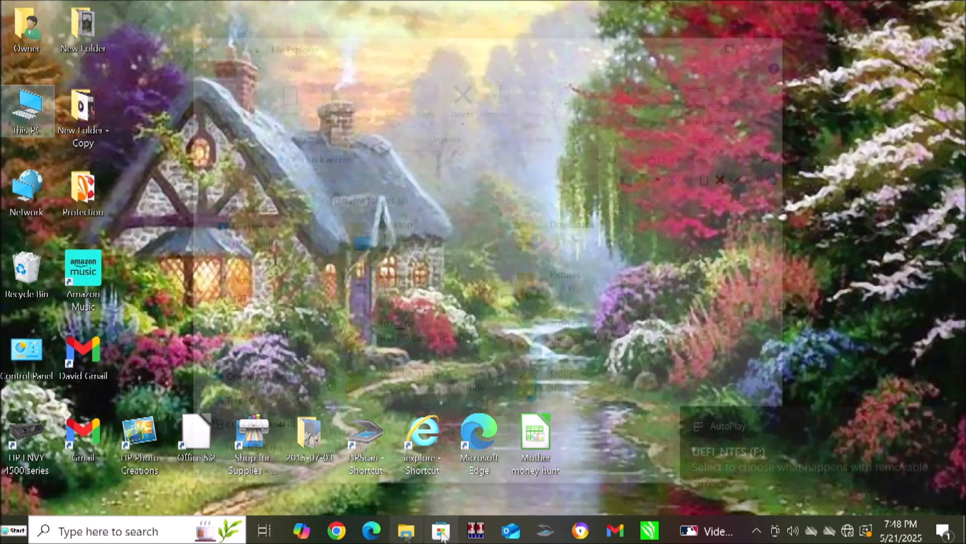
# - Browse to the CCCOMA Windows installation USB drive in File Explorer
pyautogui.click(405, 531)
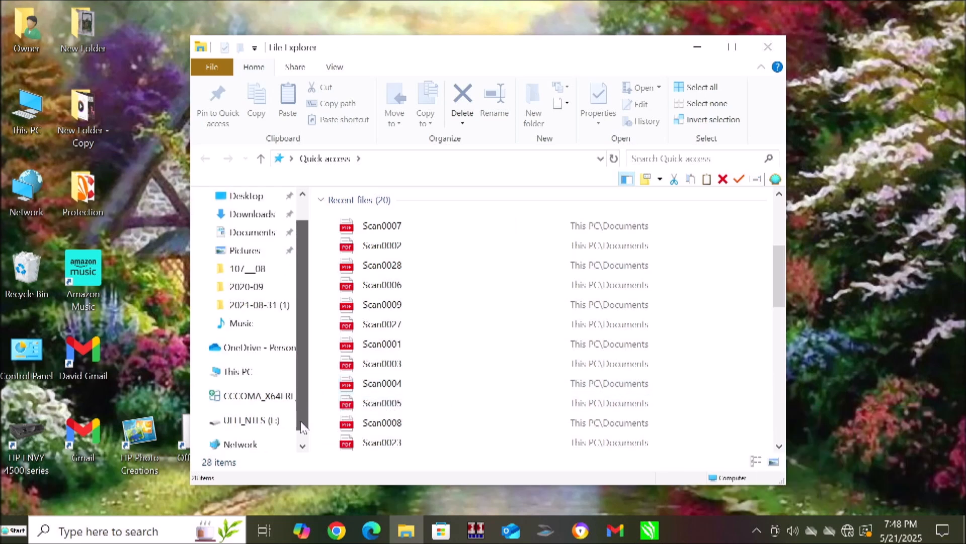
pyautogui.click(259, 396)
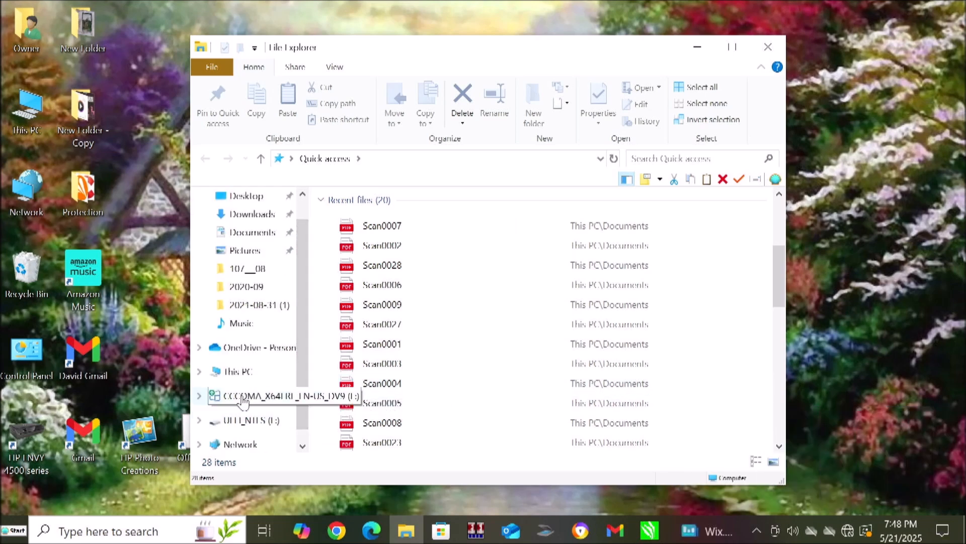
pyautogui.click(241, 395)
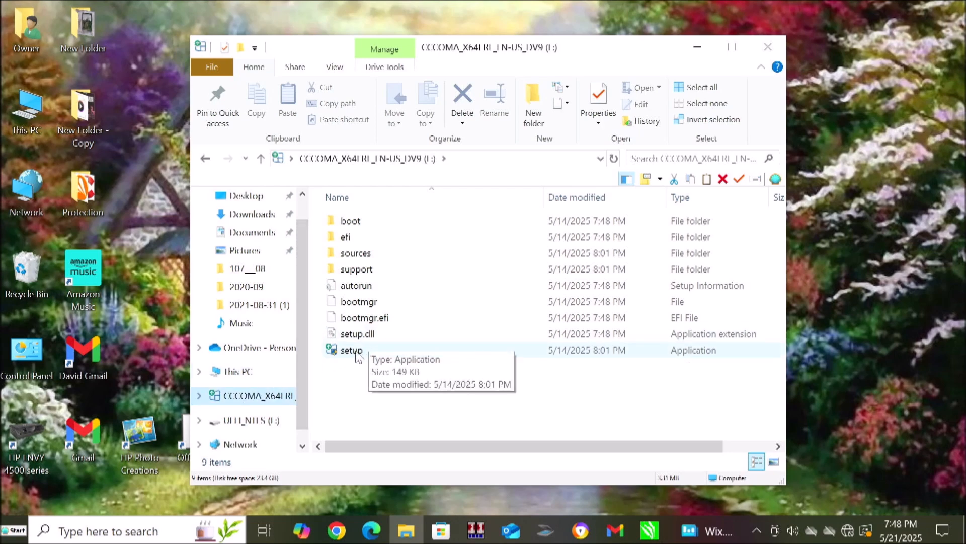
# - Launch setup from the drive and approve the User Account Control prompt
pyautogui.doubleClick(351, 350)
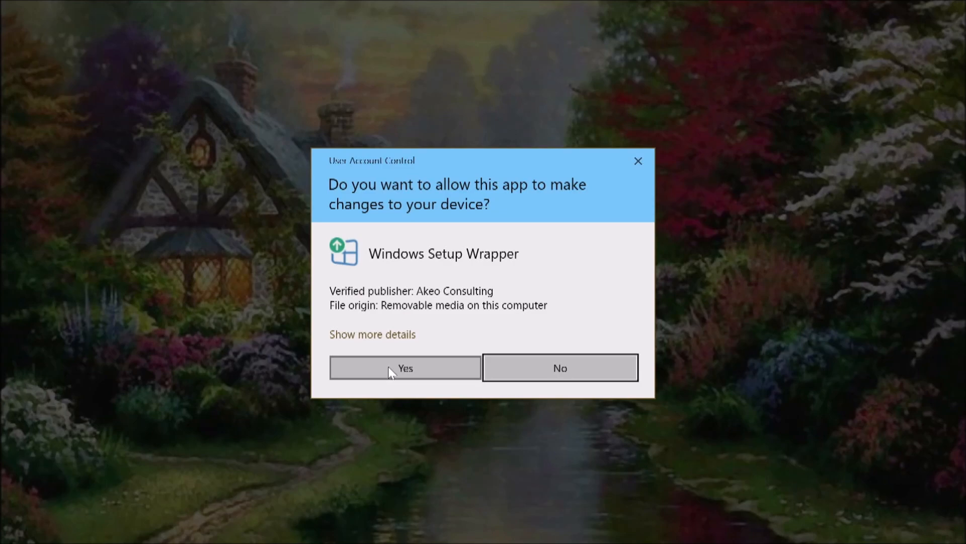
pyautogui.click(405, 368)
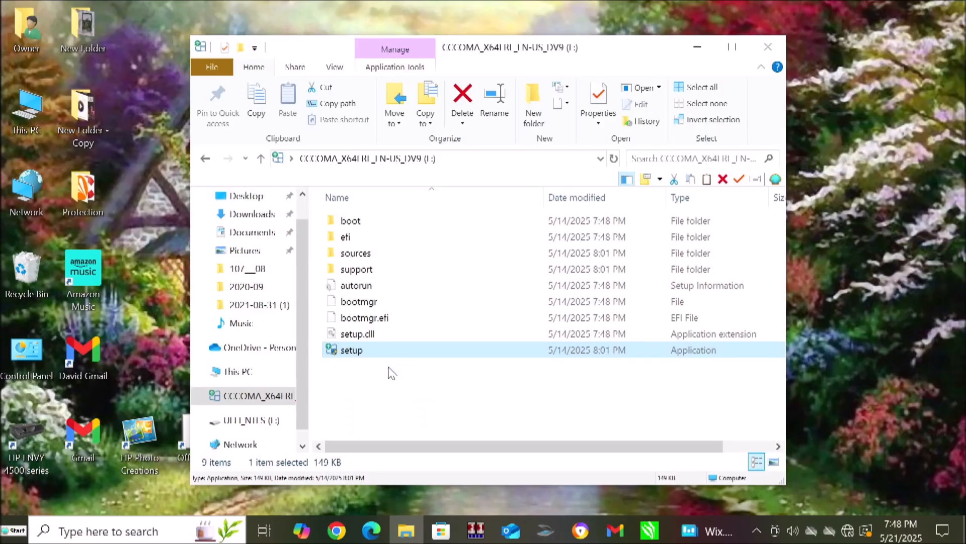
pyautogui.doubleClick(351, 349)
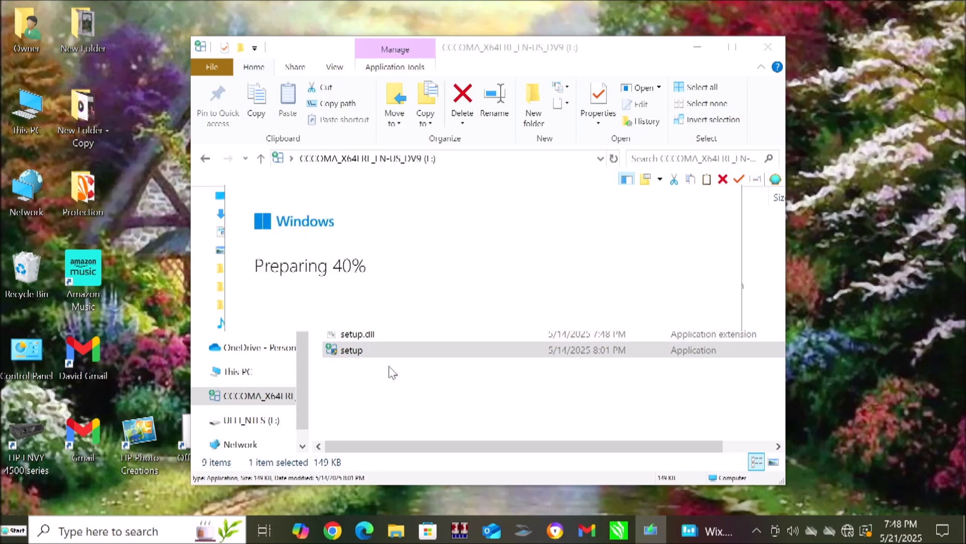
# - Untick 'help make the installation better' and set update downloads to 'Not right now', then continue
pyautogui.doubleClick(352, 349)
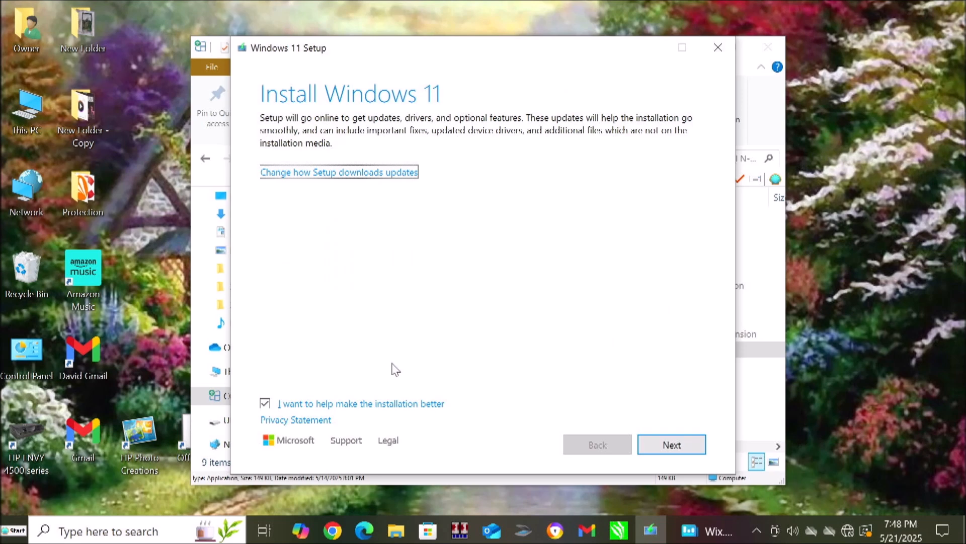
pyautogui.moveTo(467, 237)
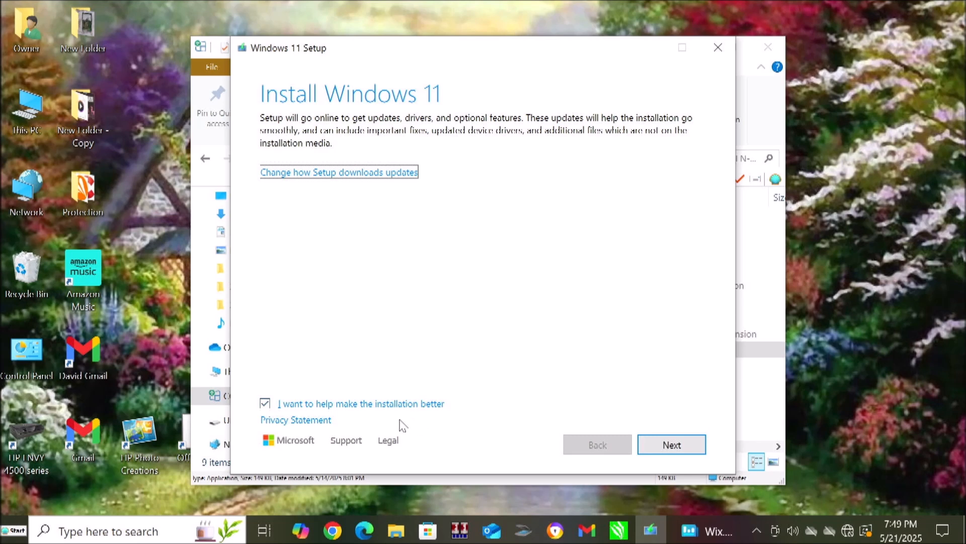
pyautogui.moveTo(281, 361)
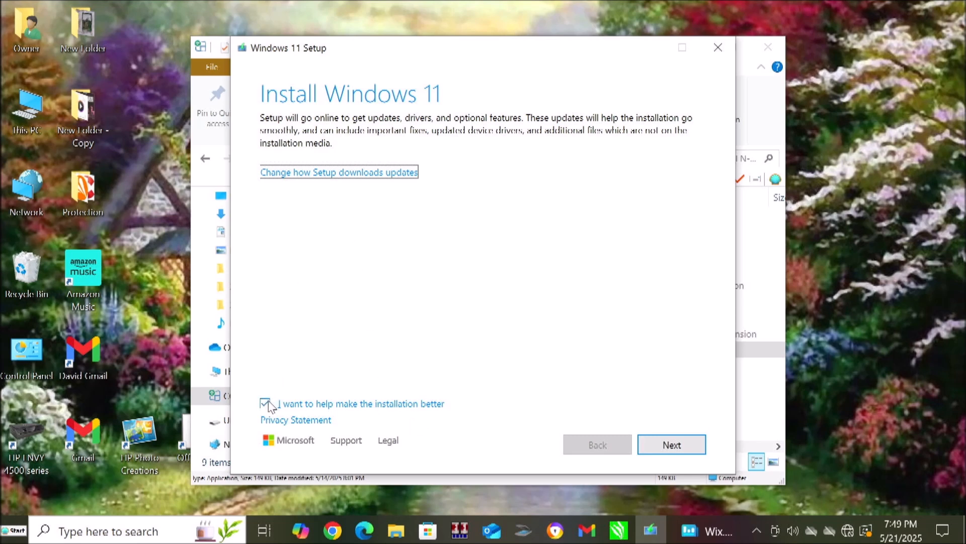
pyautogui.click(266, 403)
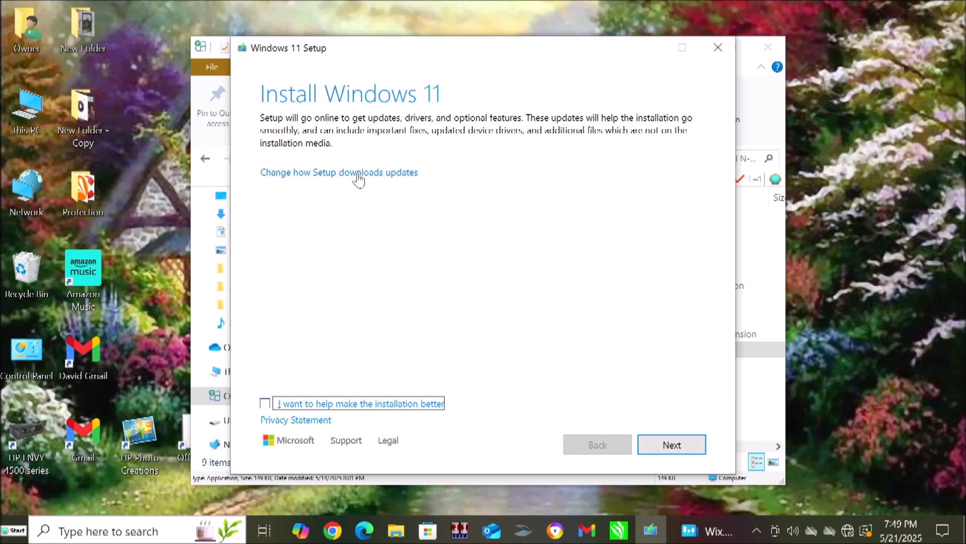
pyautogui.click(338, 172)
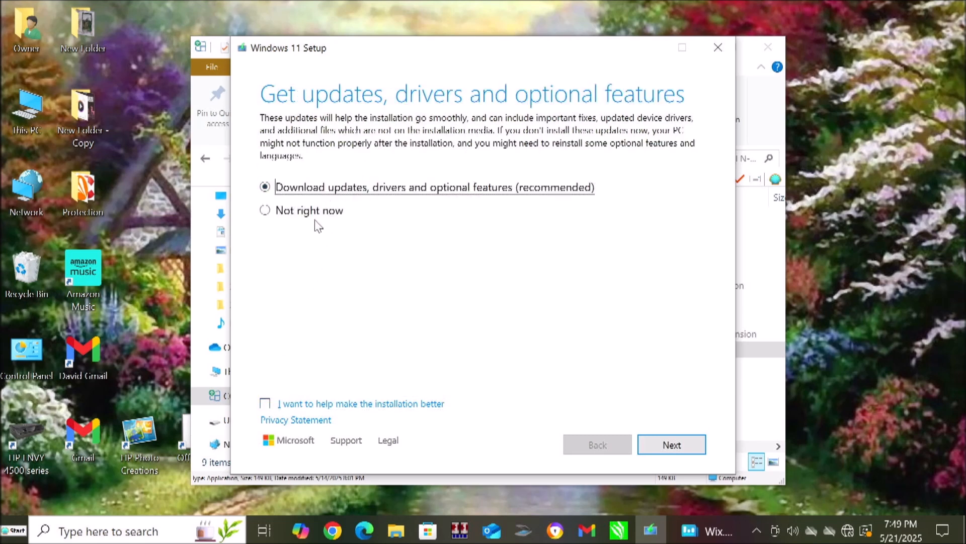
pyautogui.click(265, 211)
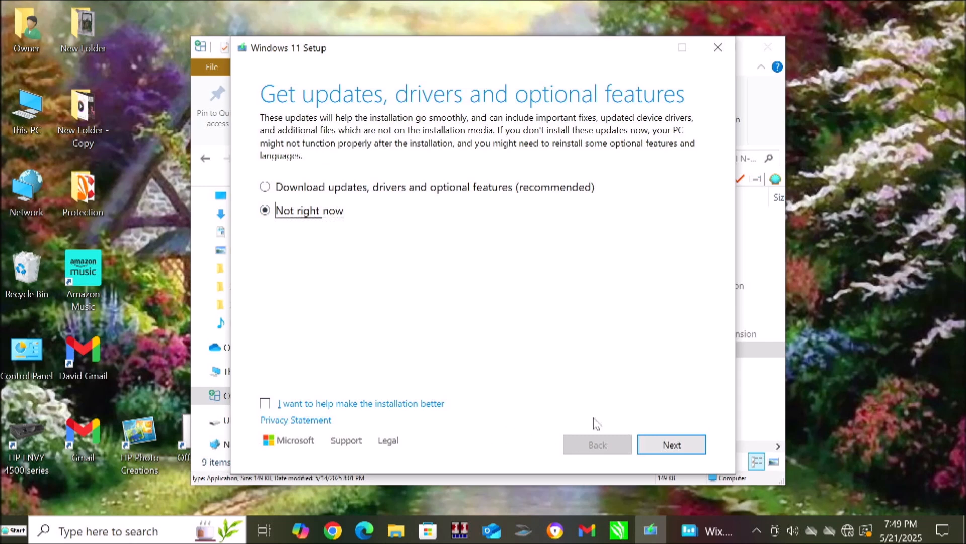
pyautogui.click(671, 444)
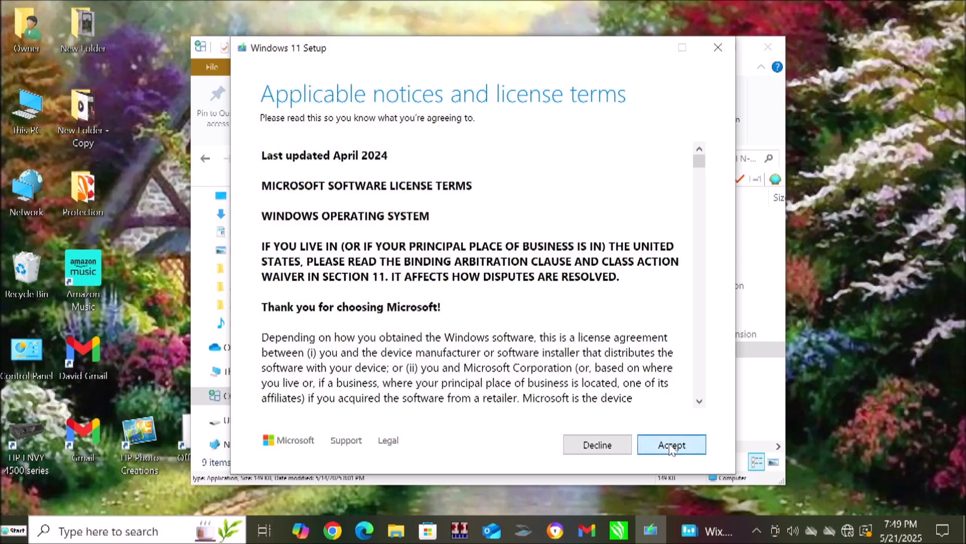
# - Accept the license terms and unsupported-hardware warning, then install keeping files and apps
pyautogui.click(671, 443)
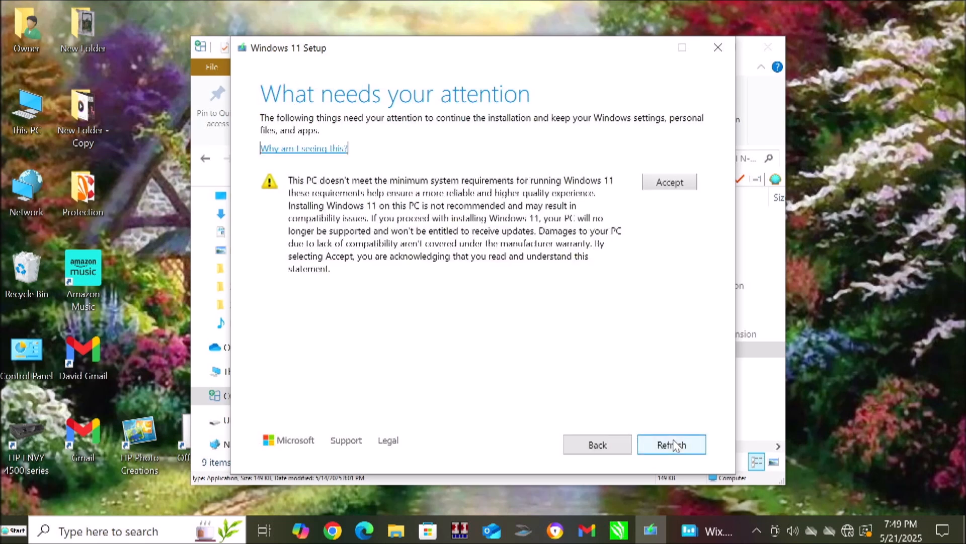
pyautogui.moveTo(682, 424)
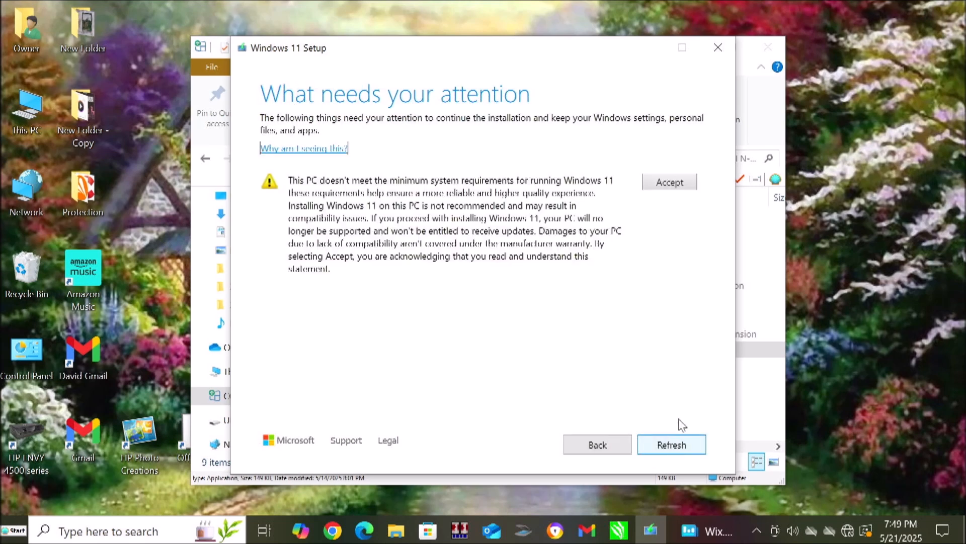
pyautogui.moveTo(653, 429)
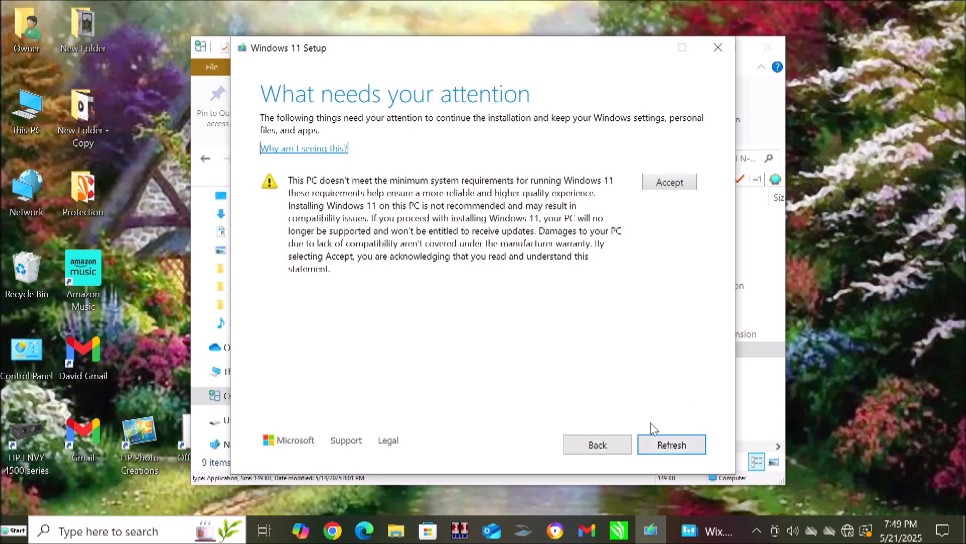
pyautogui.moveTo(567, 268)
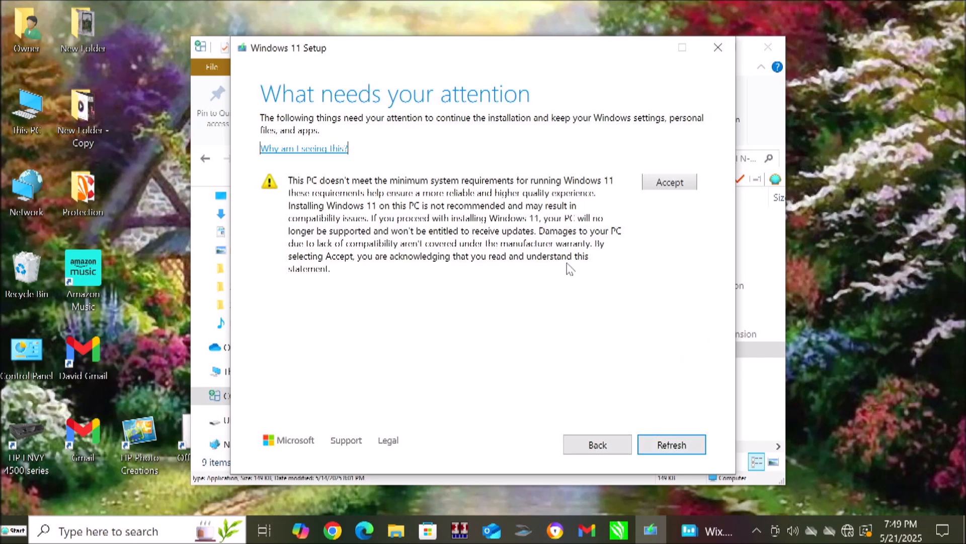
pyautogui.moveTo(502, 213)
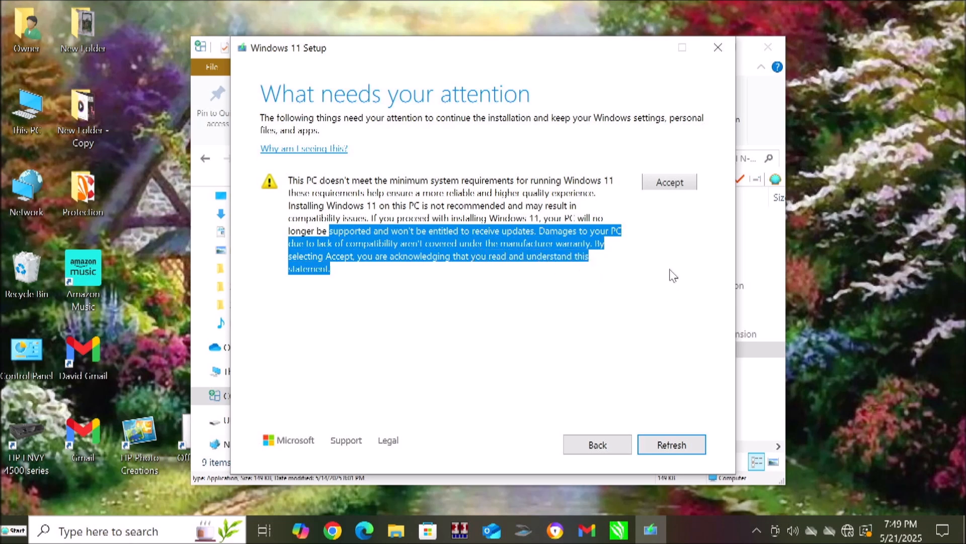
pyautogui.click(668, 182)
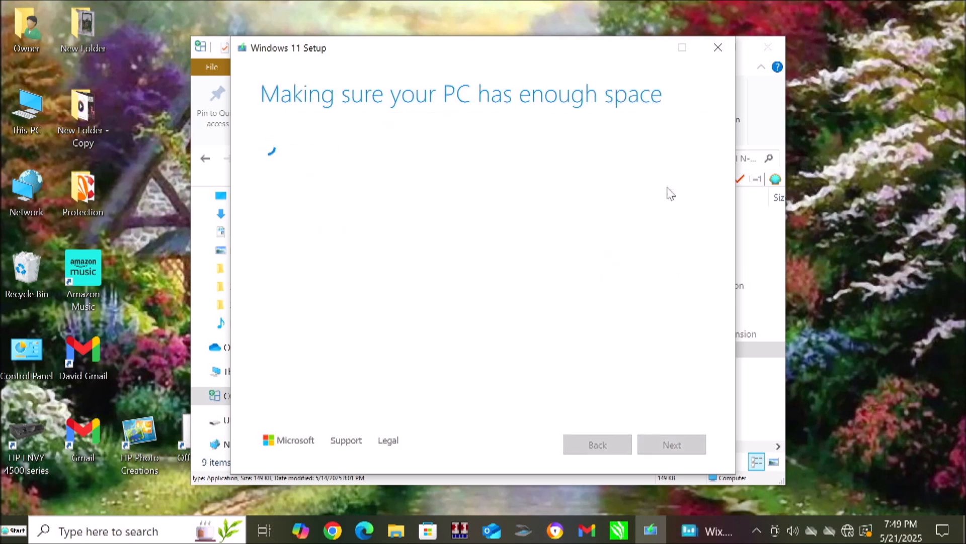
pyautogui.moveTo(618, 459)
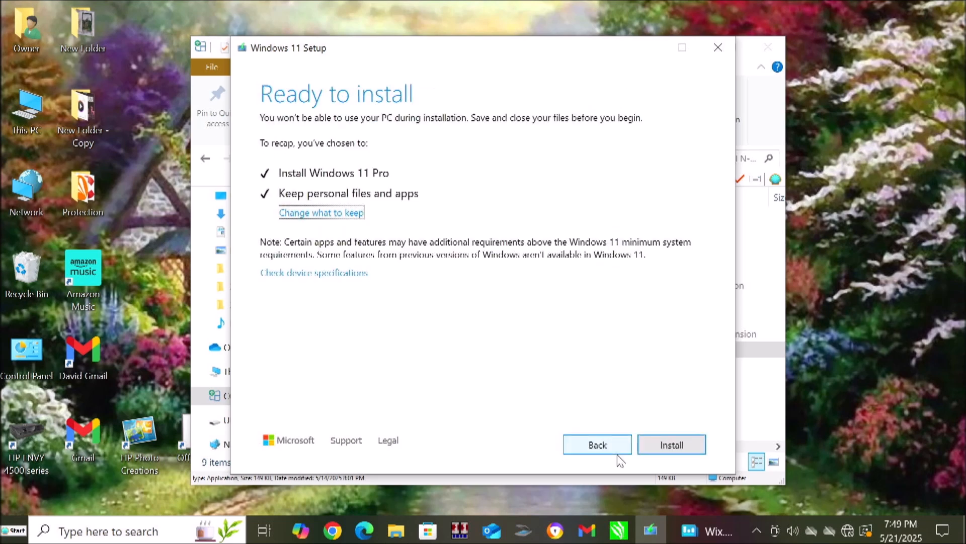
pyautogui.moveTo(372, 189)
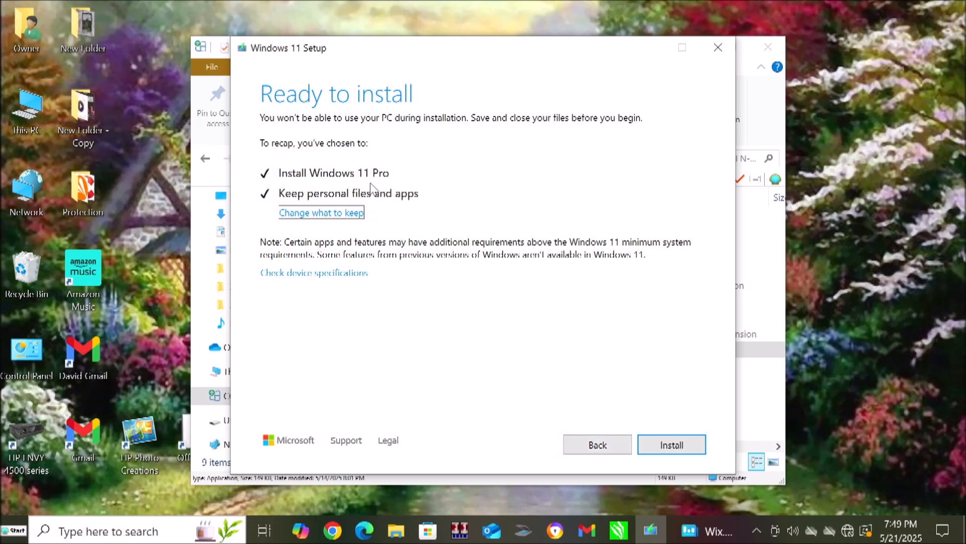
pyautogui.moveTo(354, 220)
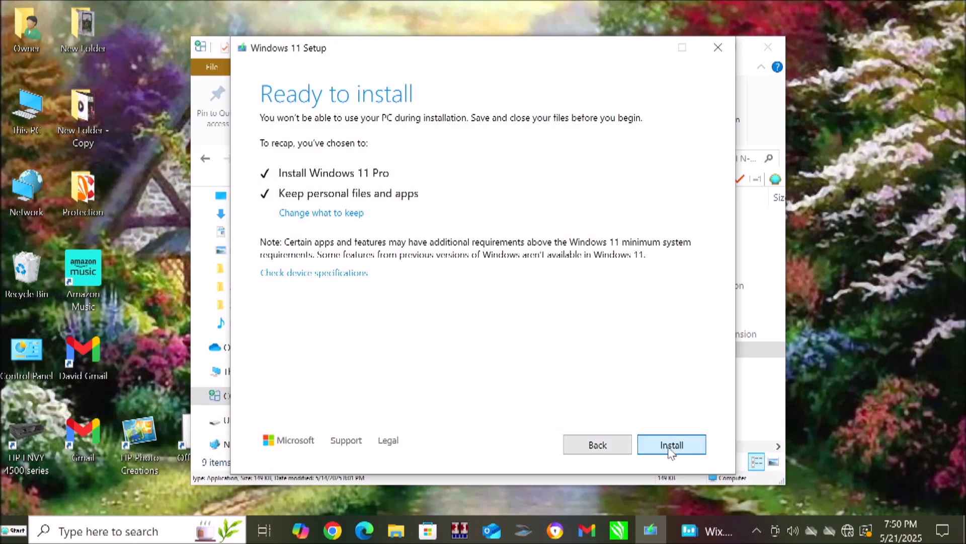
pyautogui.click(672, 443)
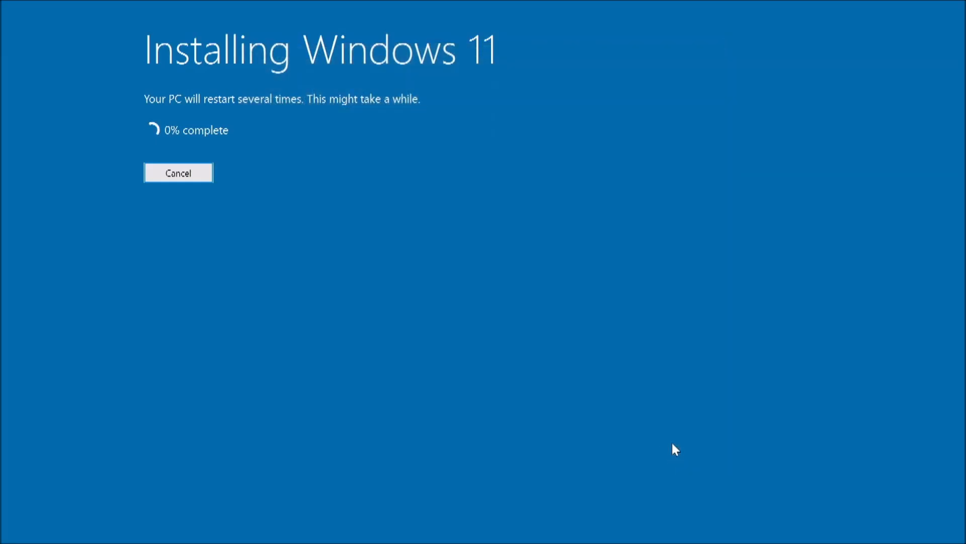
pyautogui.moveTo(954, 437)
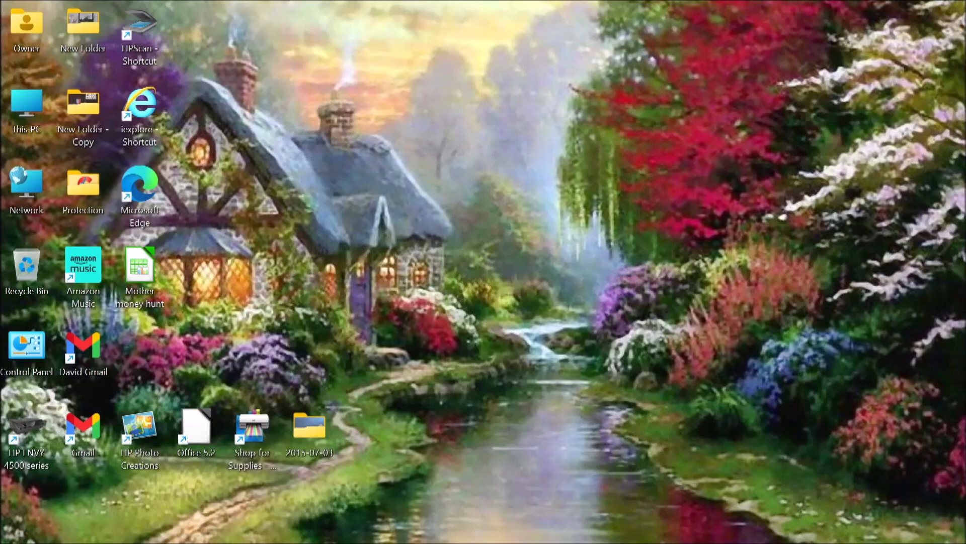
# - Bring up This PC's Properties from File Explorer to reach the About page
pyautogui.click(249, 527)
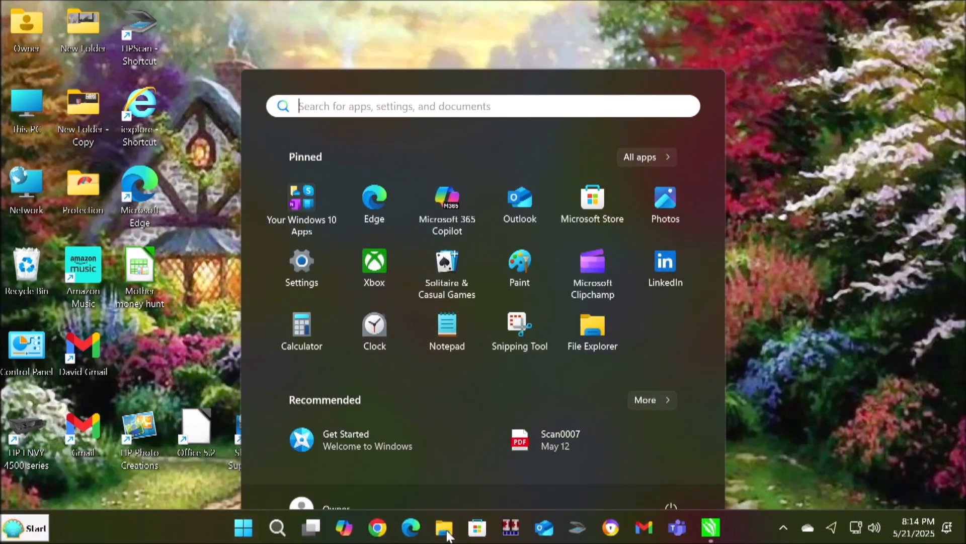
pyautogui.click(443, 529)
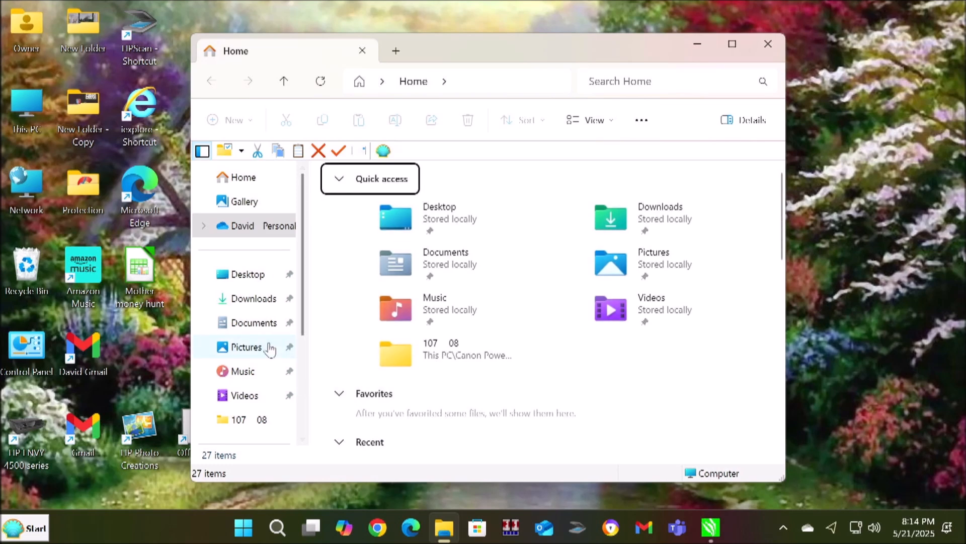
pyautogui.scroll(-3)
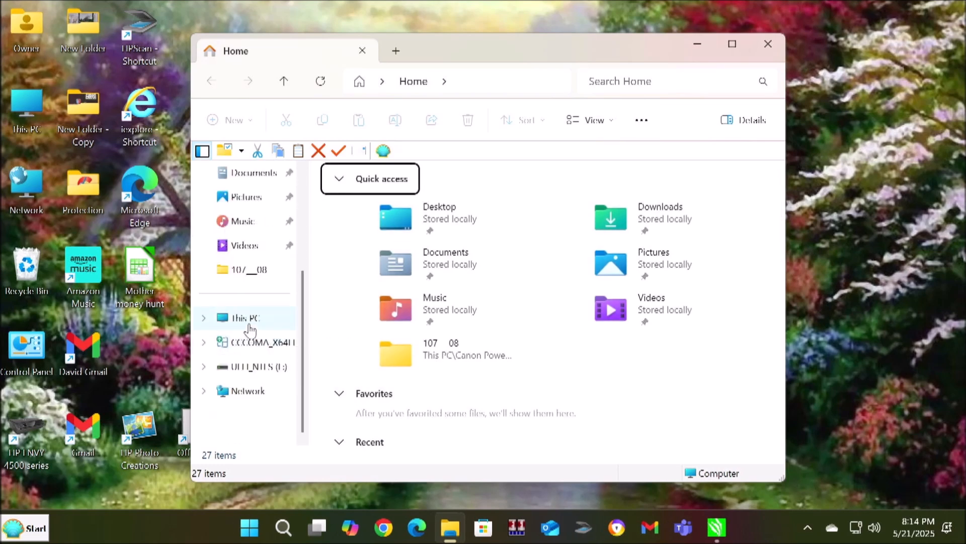
pyautogui.rightClick(243, 317)
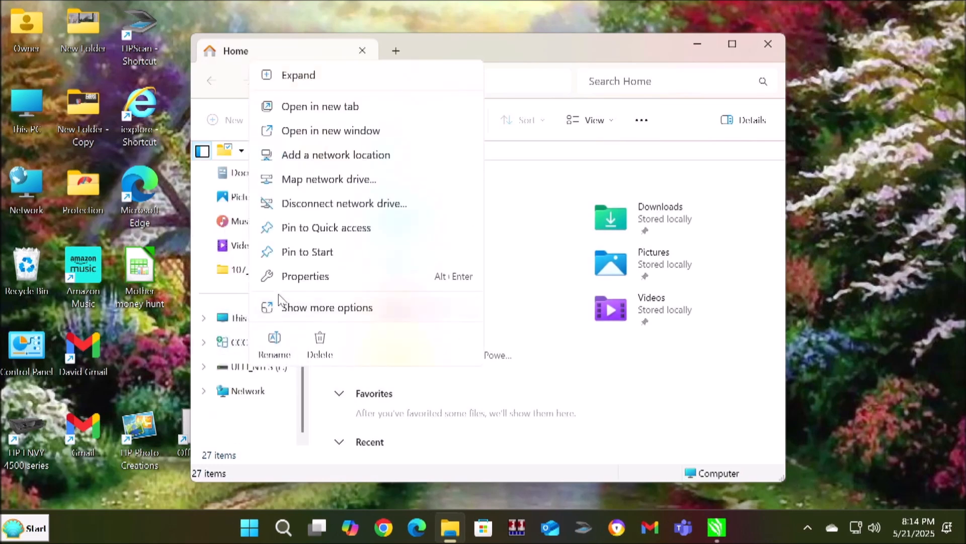
pyautogui.click(305, 276)
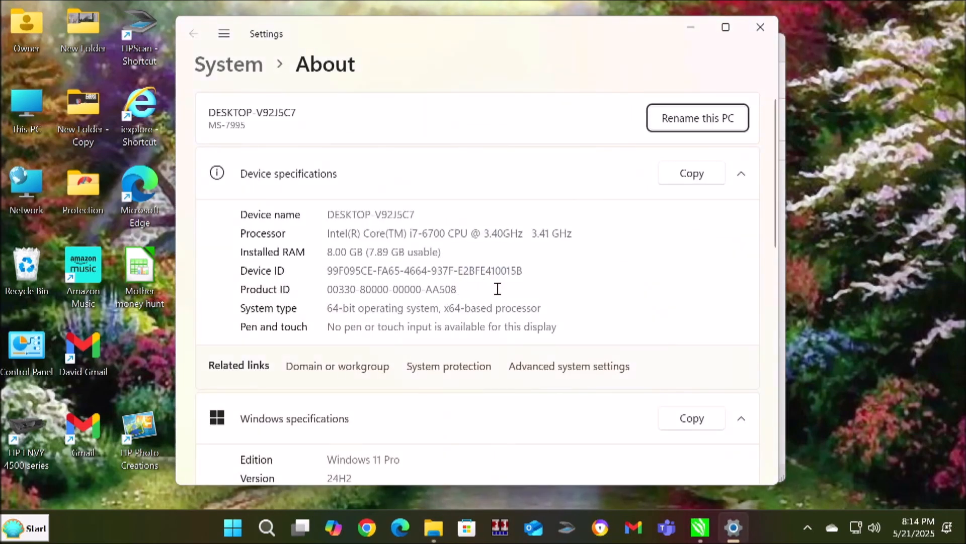
# - Scroll to Windows specifications confirming Windows 11 Pro version 24H2
pyautogui.scroll(-3)
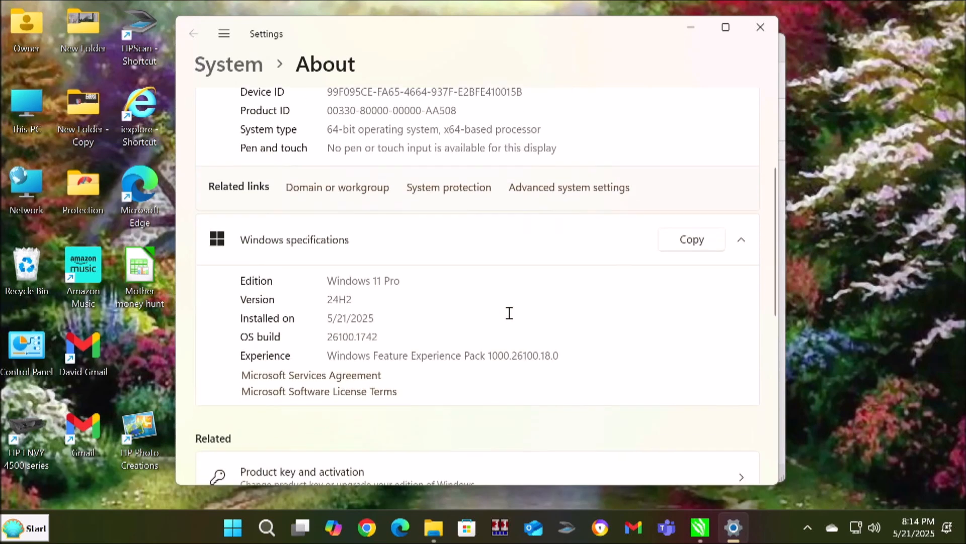
pyautogui.scroll(-3)
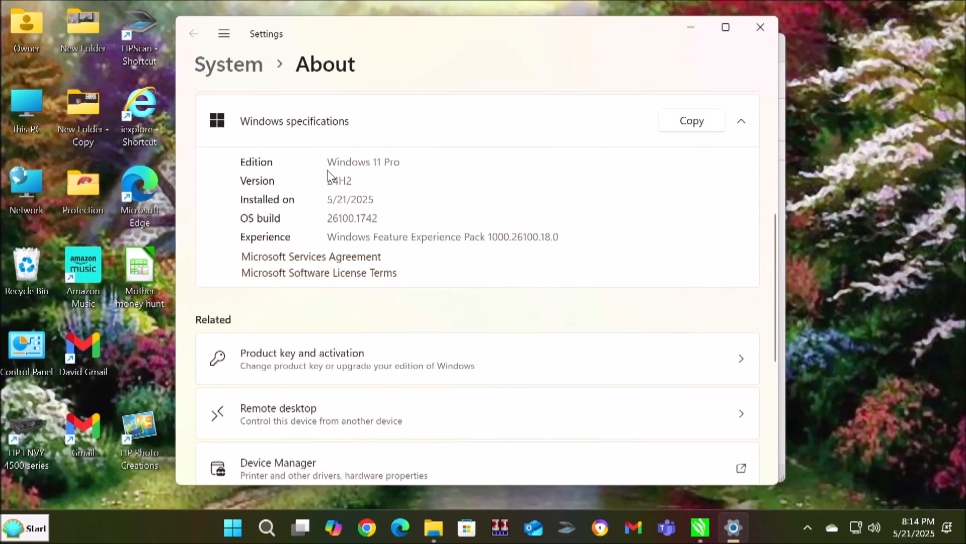
pyautogui.moveTo(376, 250)
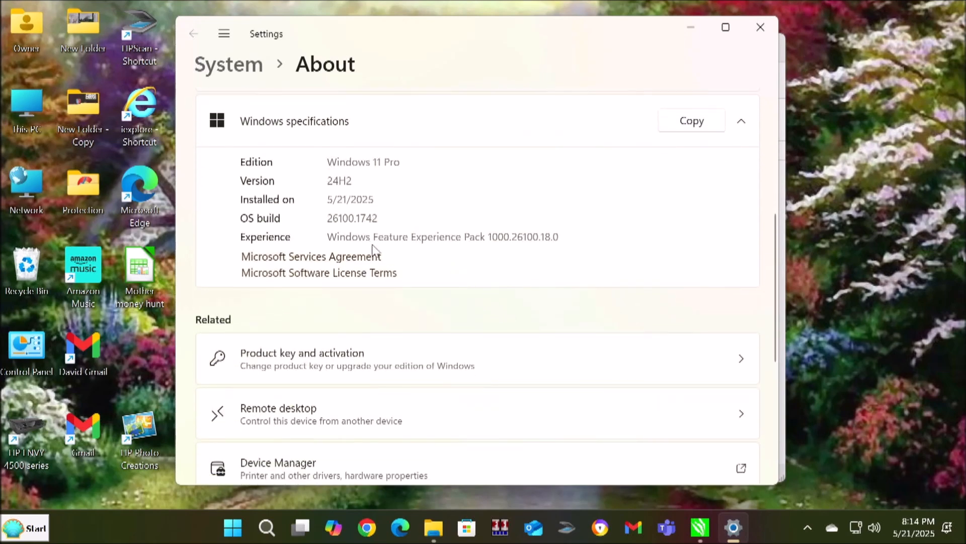
pyautogui.scroll(-3)
pyautogui.write('windows')
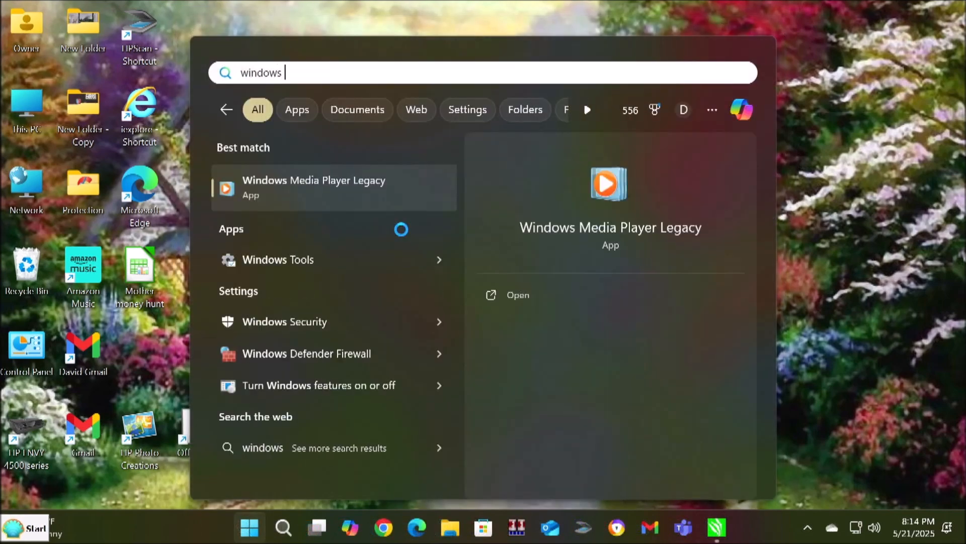
# - Search 'update', go to Windows Update settings and check for updates
pyautogui.write('update')
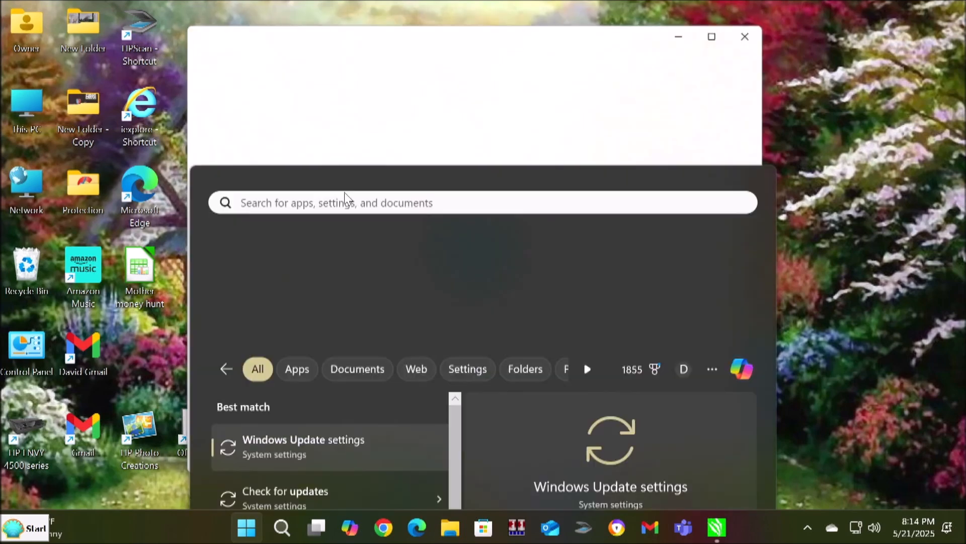
pyautogui.click(303, 440)
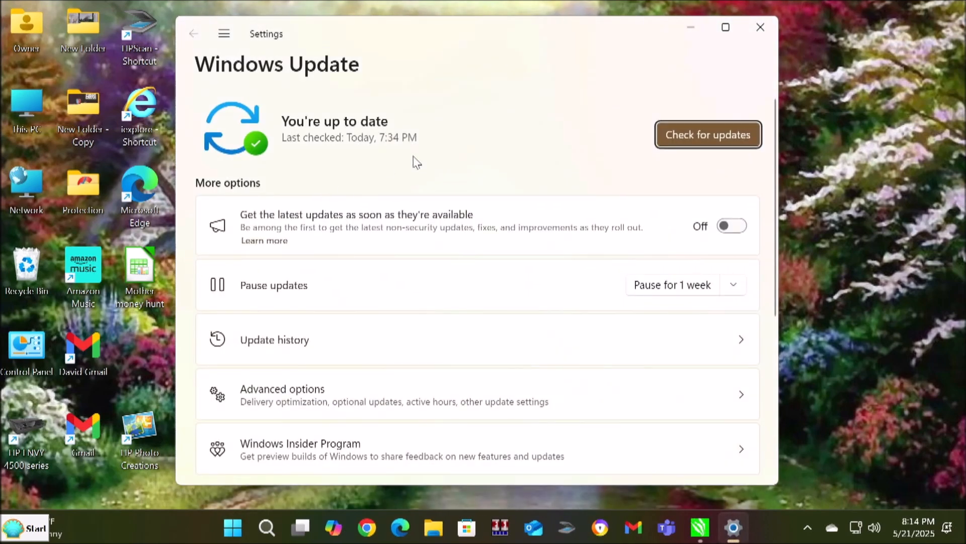
pyautogui.moveTo(719, 248)
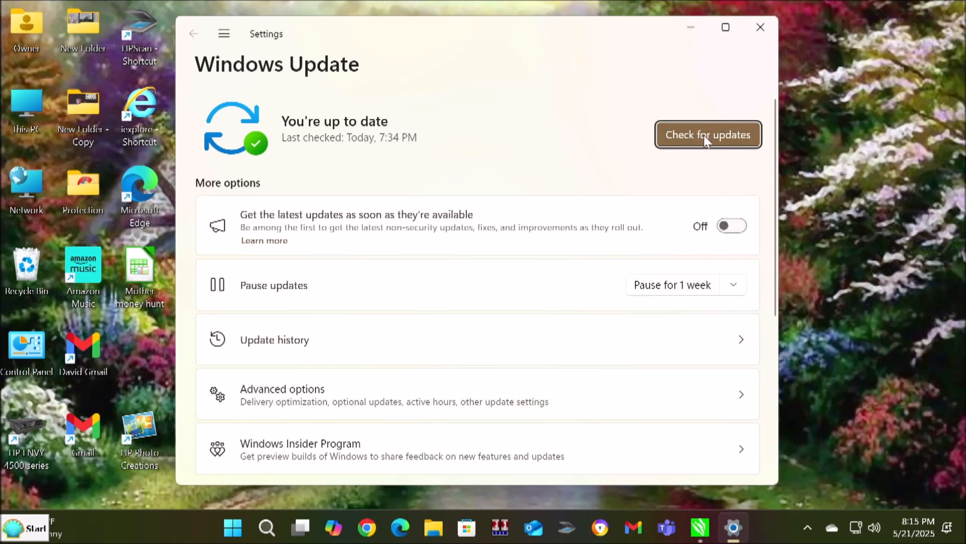
pyautogui.click(708, 134)
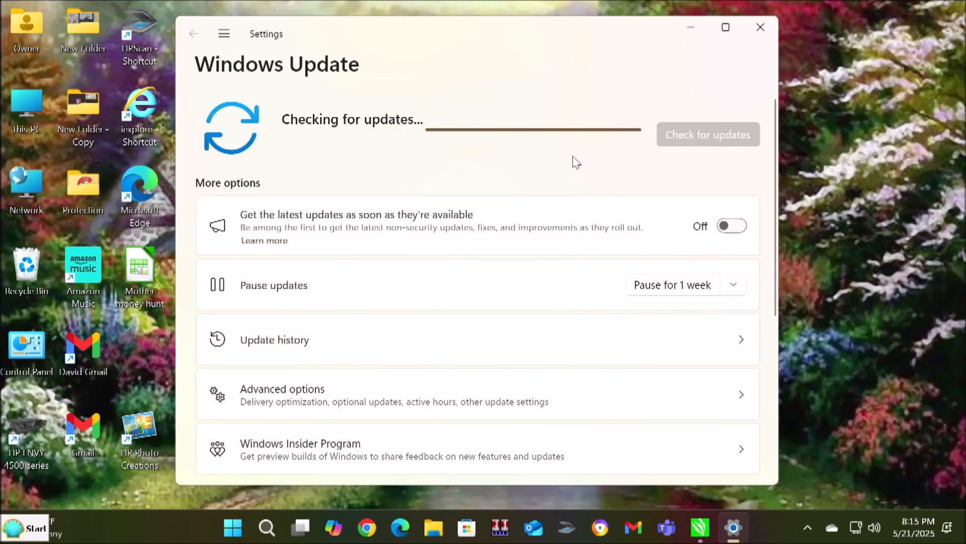
pyautogui.moveTo(554, 160)
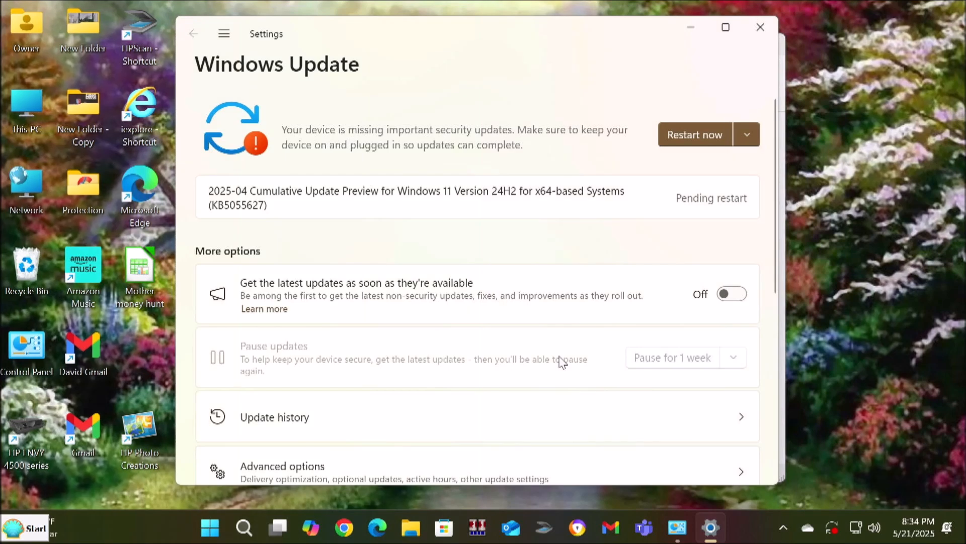
pyautogui.moveTo(624, 302)
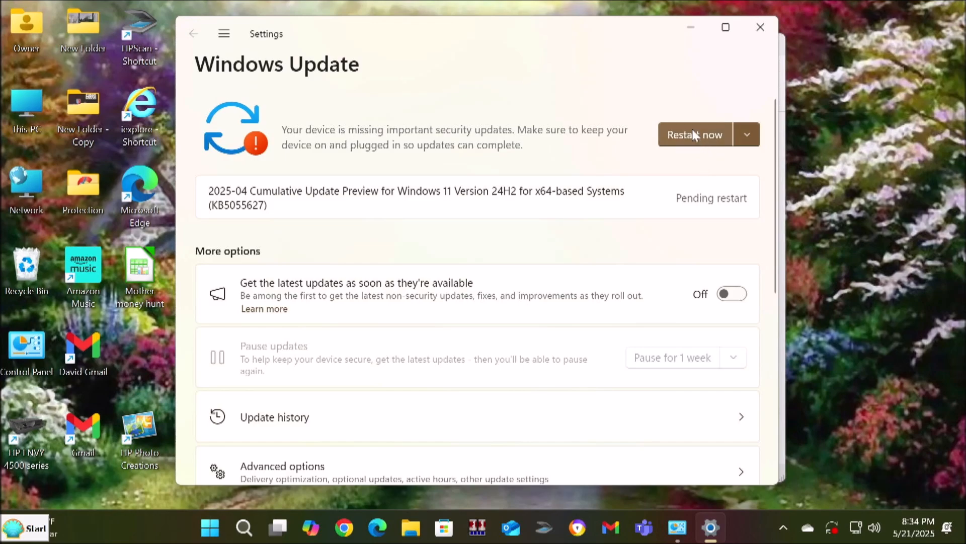
pyautogui.click(694, 134)
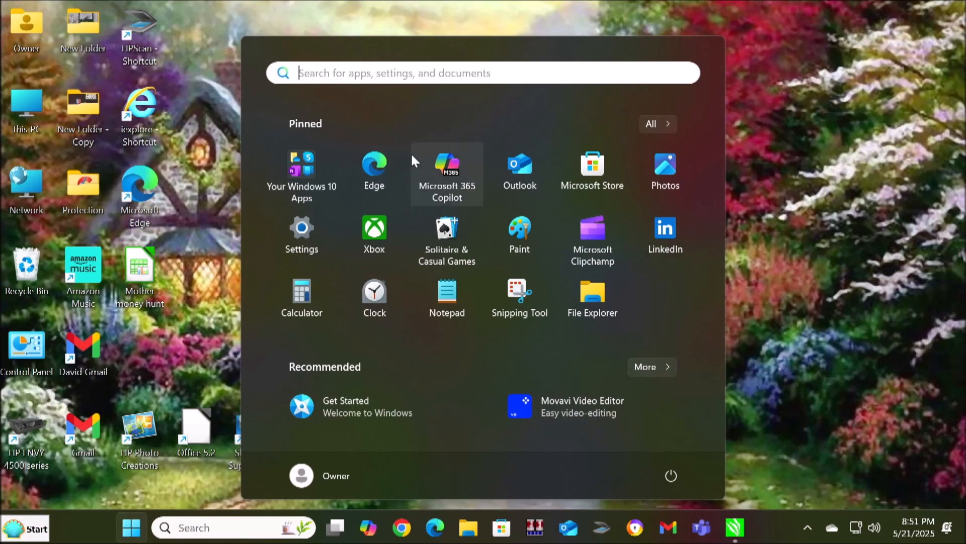
# - Reopen Windows Update from Start's recent items to verify 'You're up to date'
pyautogui.click(481, 72)
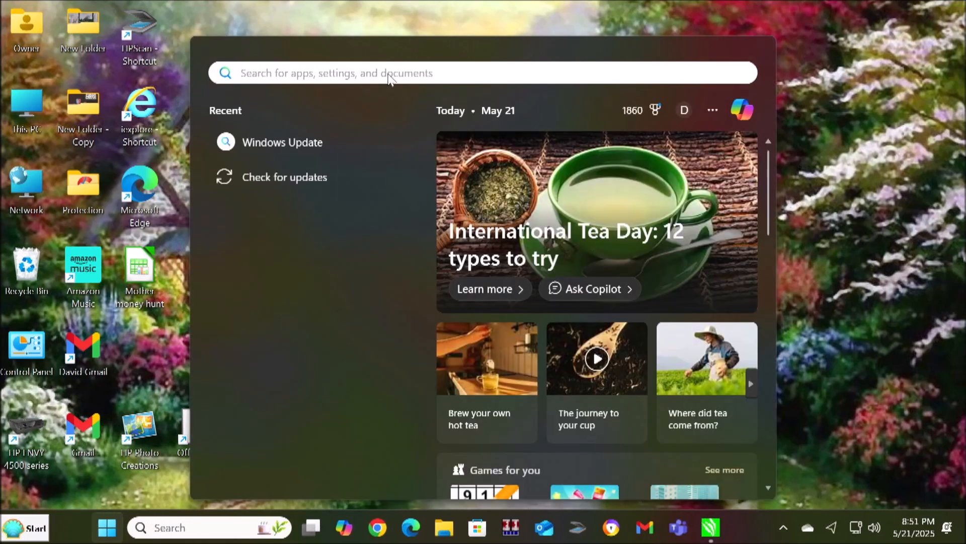
pyautogui.click(281, 142)
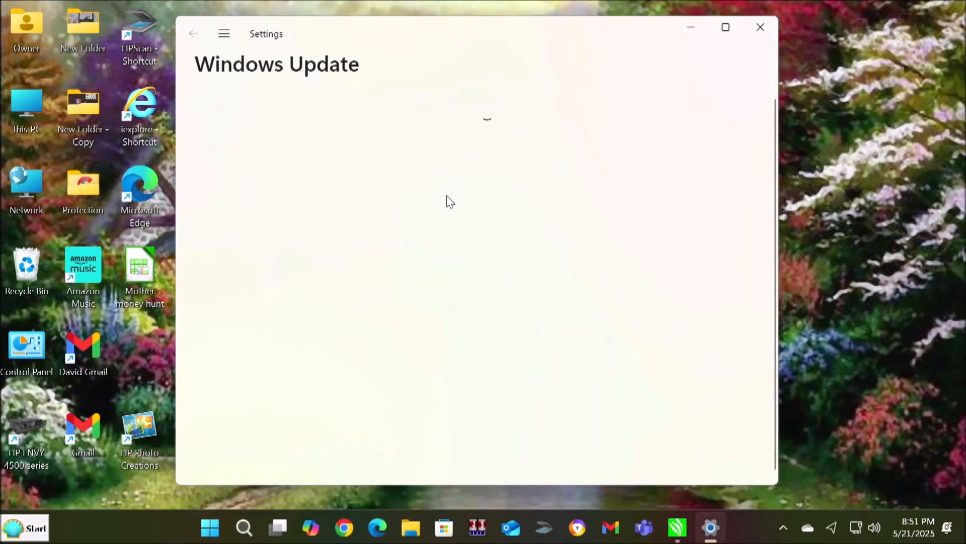
pyautogui.moveTo(546, 185)
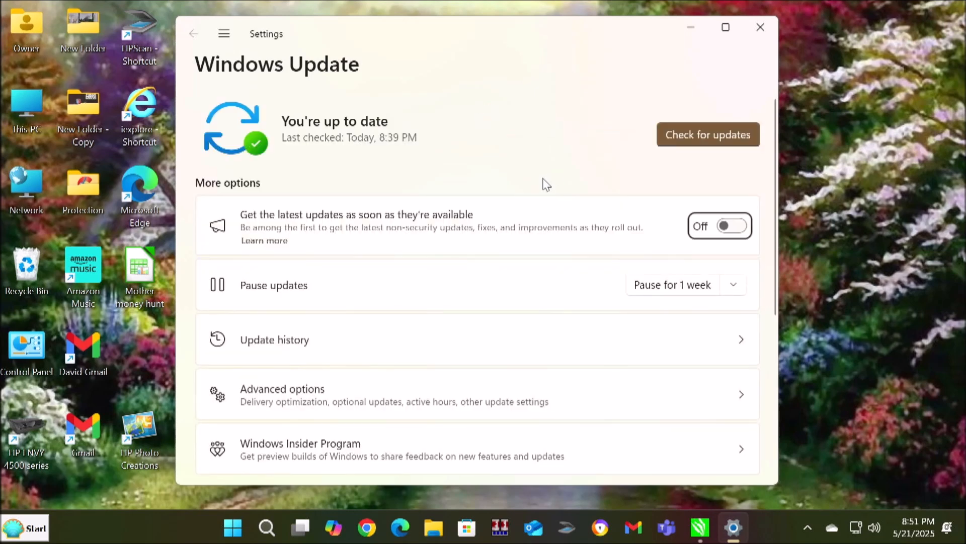
pyautogui.moveTo(326, 148)
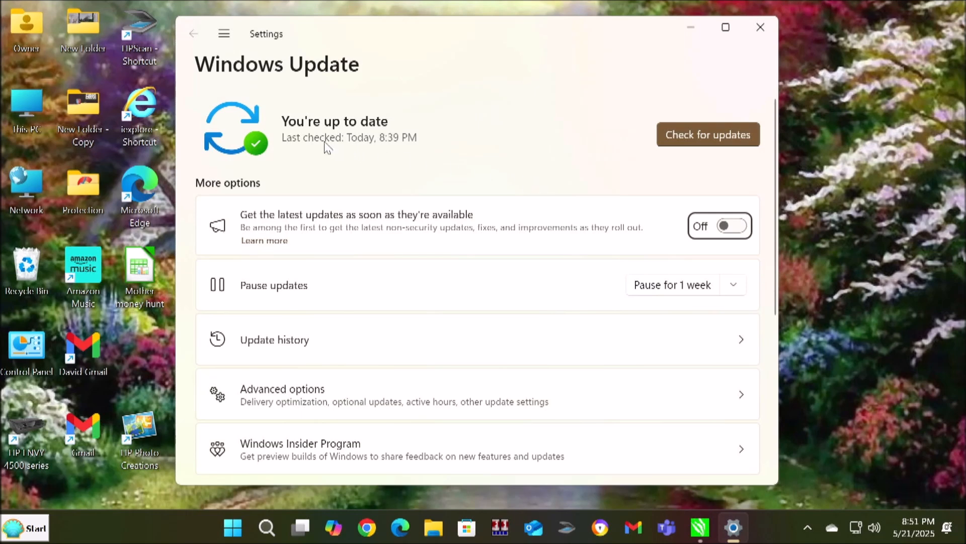
pyautogui.moveTo(325, 152)
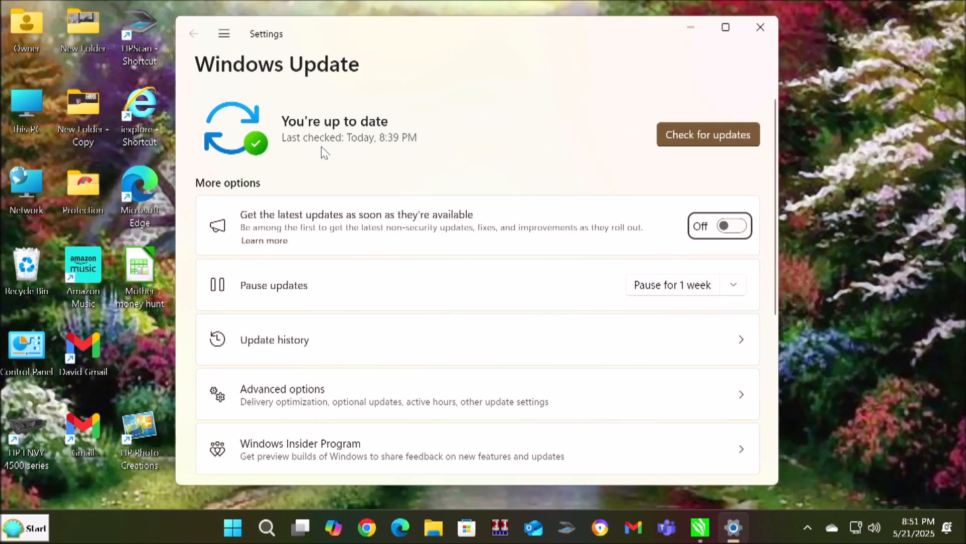
pyautogui.moveTo(343, 150)
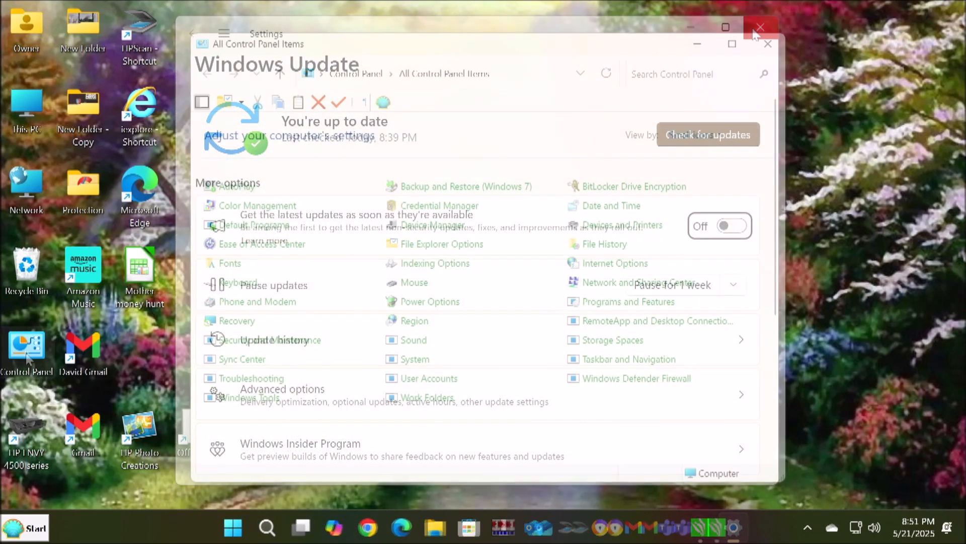
# - Close Windows Update settings and review device categories in Device Manager from Control Panel
pyautogui.click(759, 29)
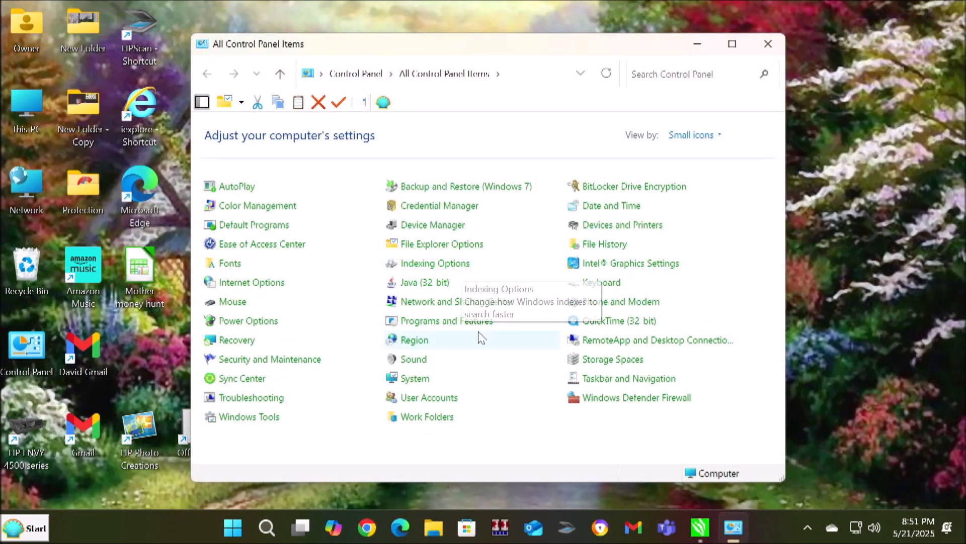
pyautogui.moveTo(509, 378)
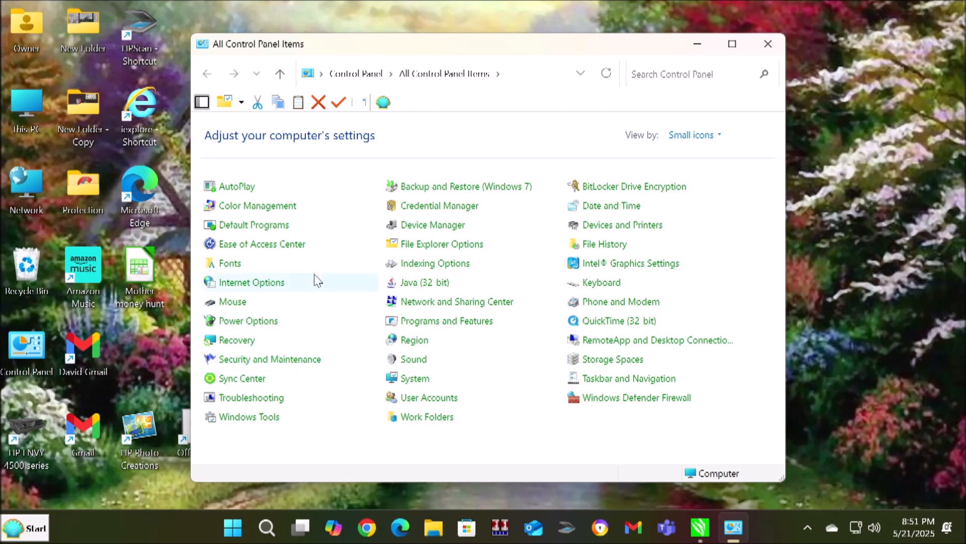
pyautogui.moveTo(468, 215)
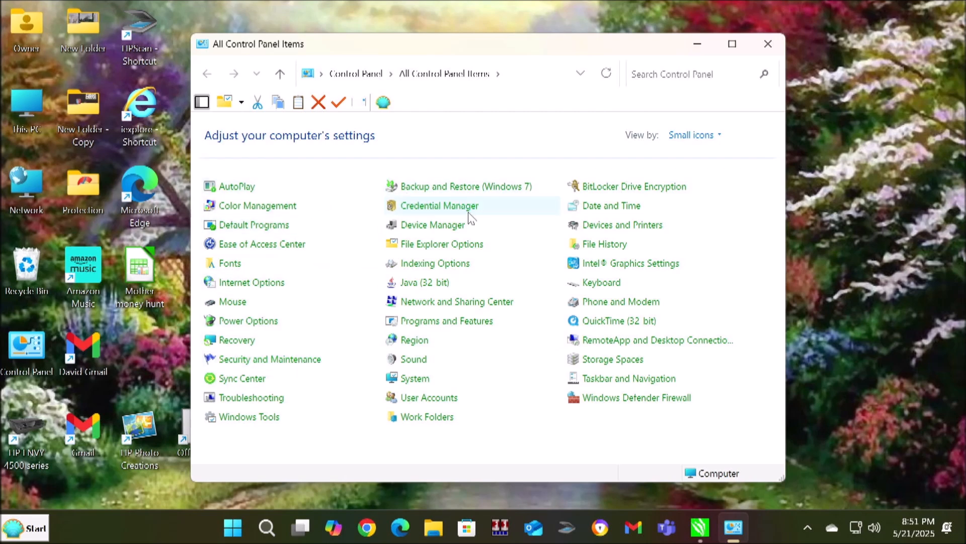
pyautogui.moveTo(433, 225)
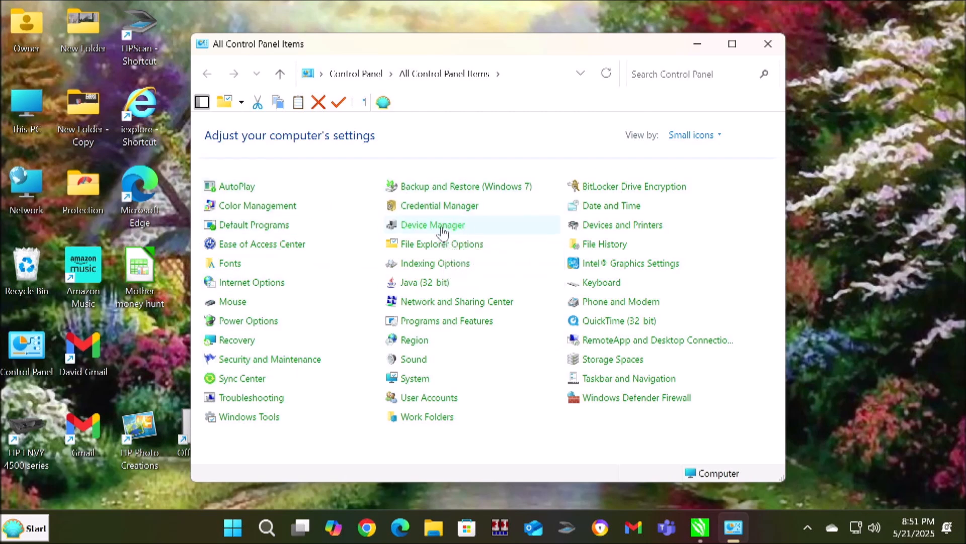
pyautogui.click(433, 224)
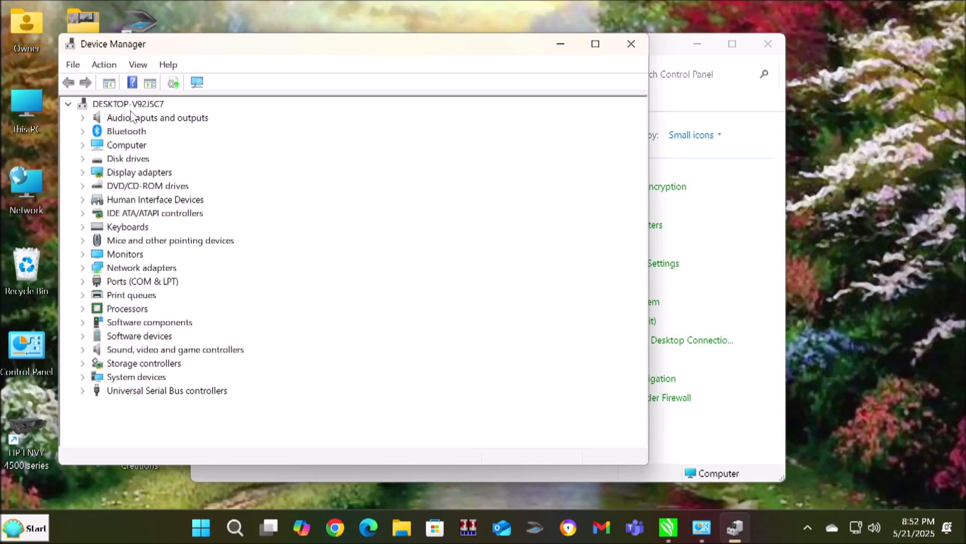
pyautogui.moveTo(143, 400)
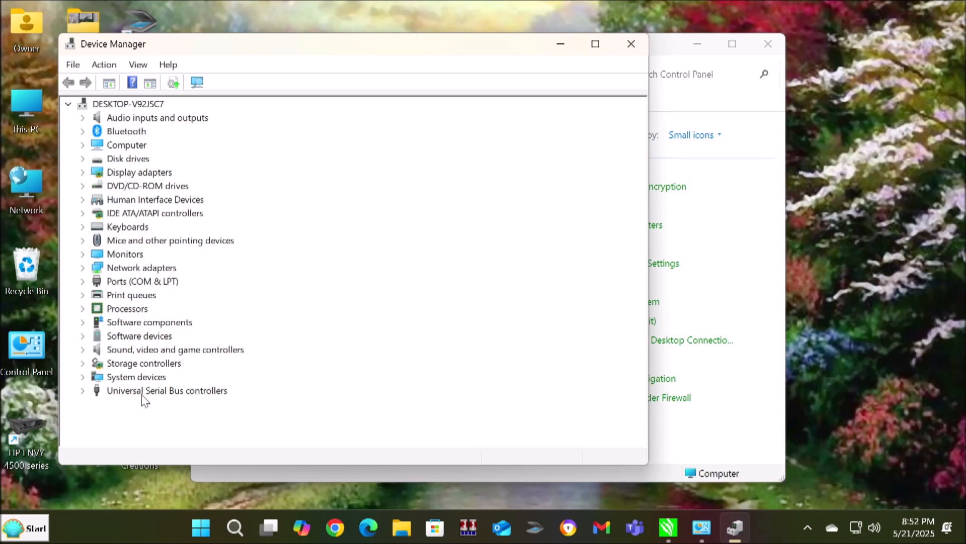
pyautogui.moveTo(133, 391)
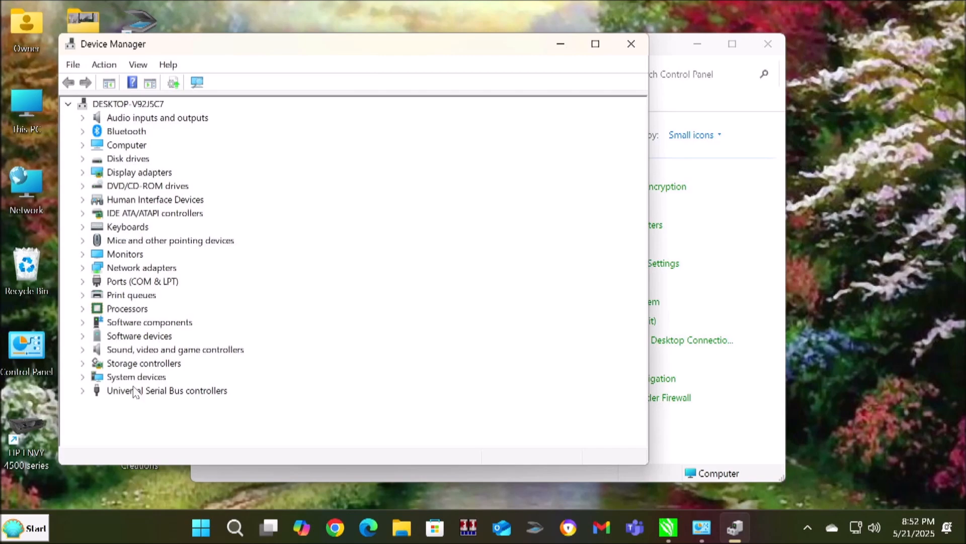
# - Shut down the computer from Start, confirming the Shut Down dialog with OK
pyautogui.click(24, 528)
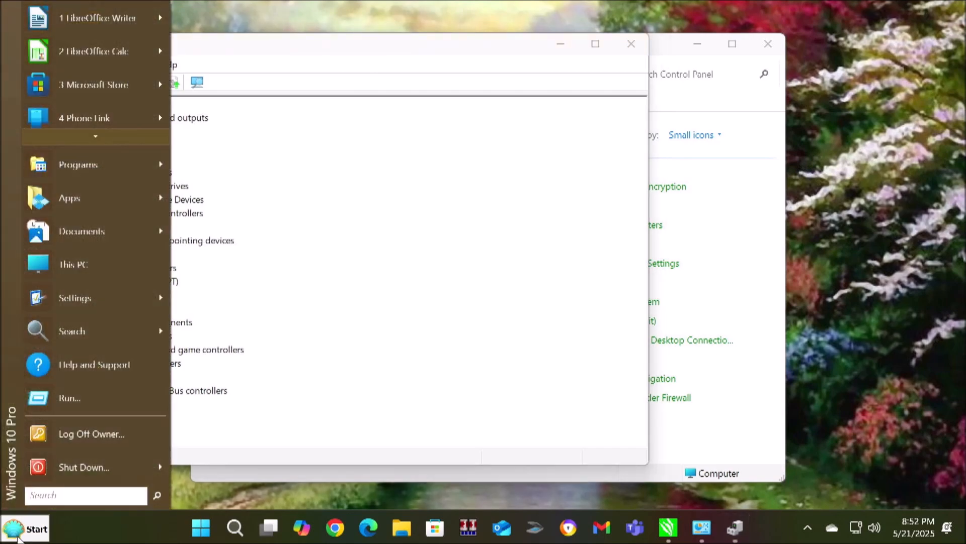
pyautogui.click(83, 467)
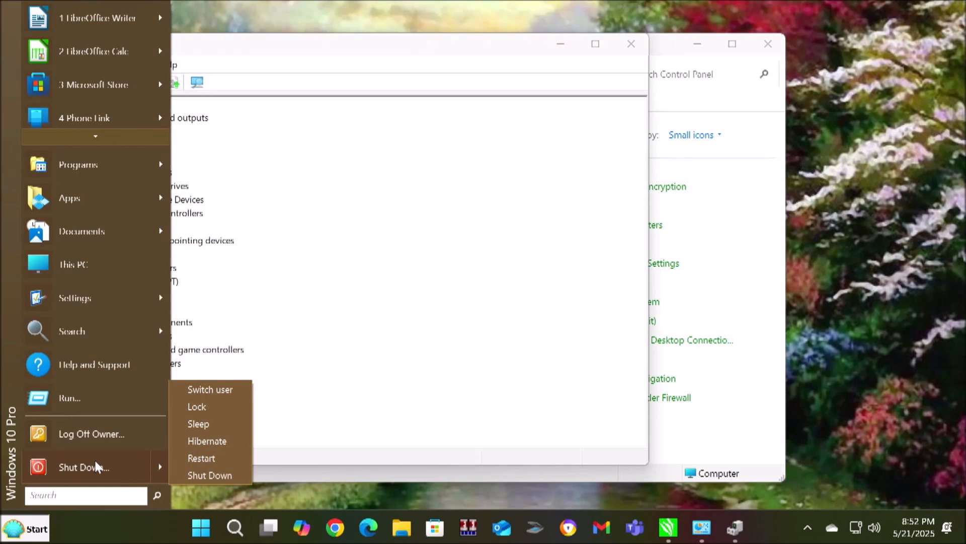
pyautogui.click(209, 475)
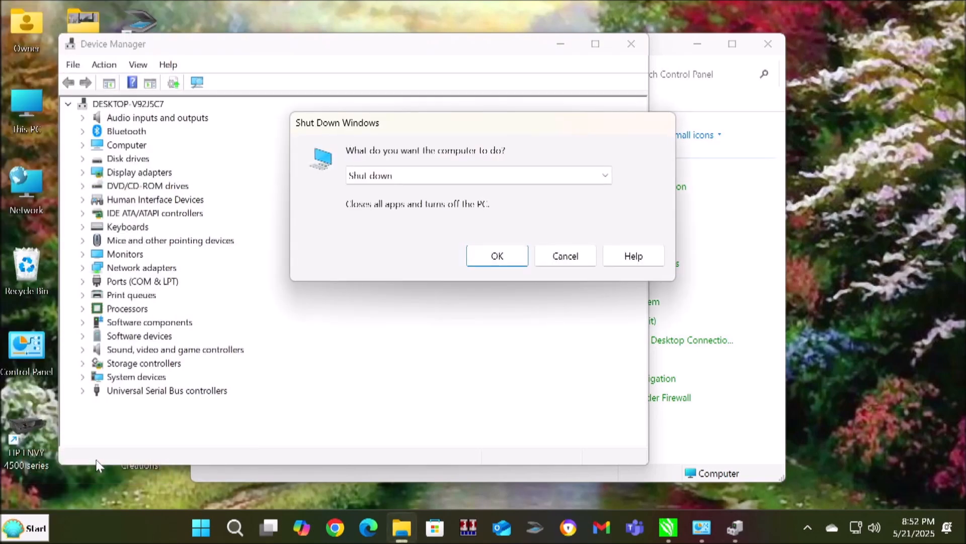
pyautogui.click(497, 255)
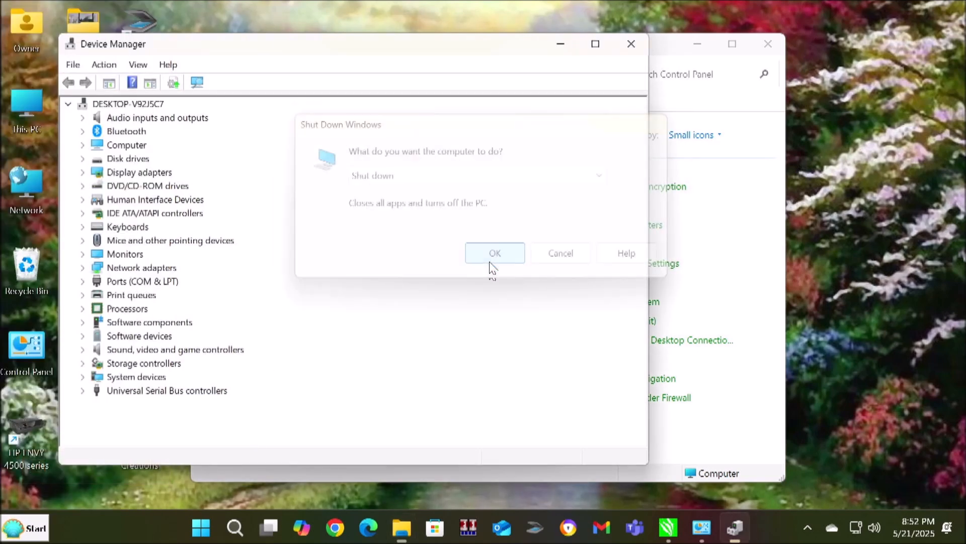